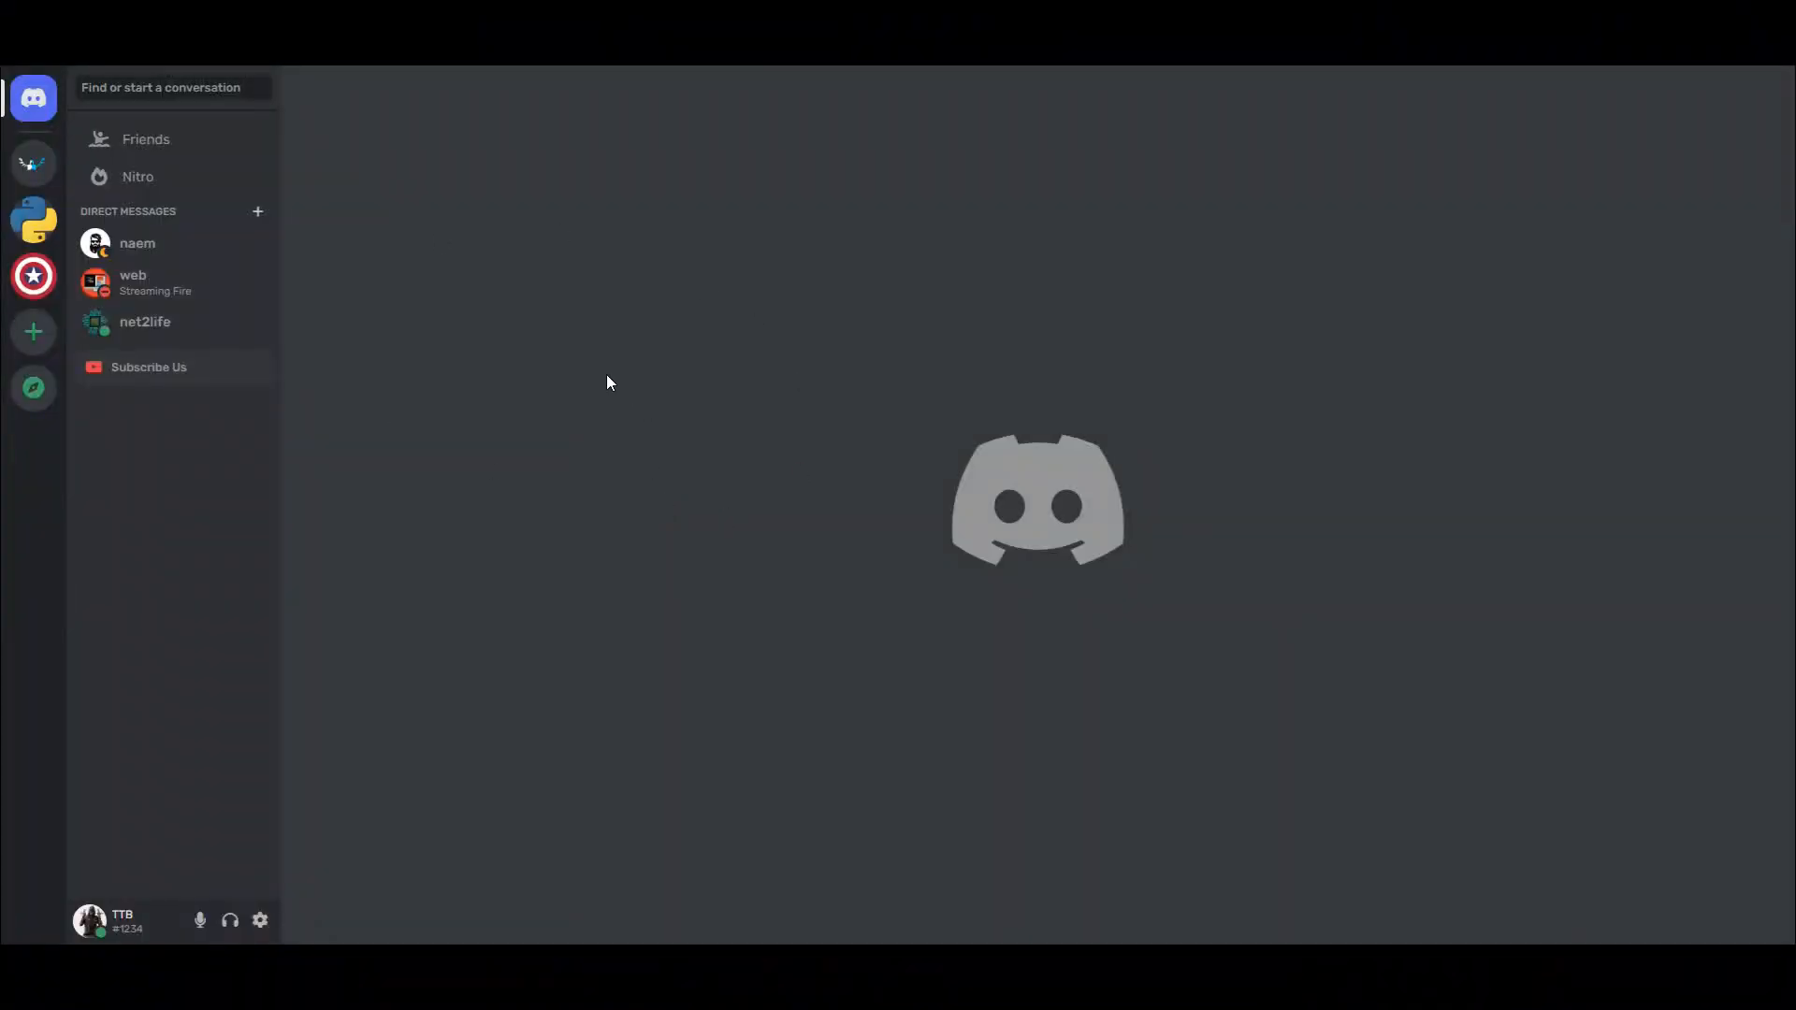
{"action": "mouse_move", "coordinate": [108, 97]}
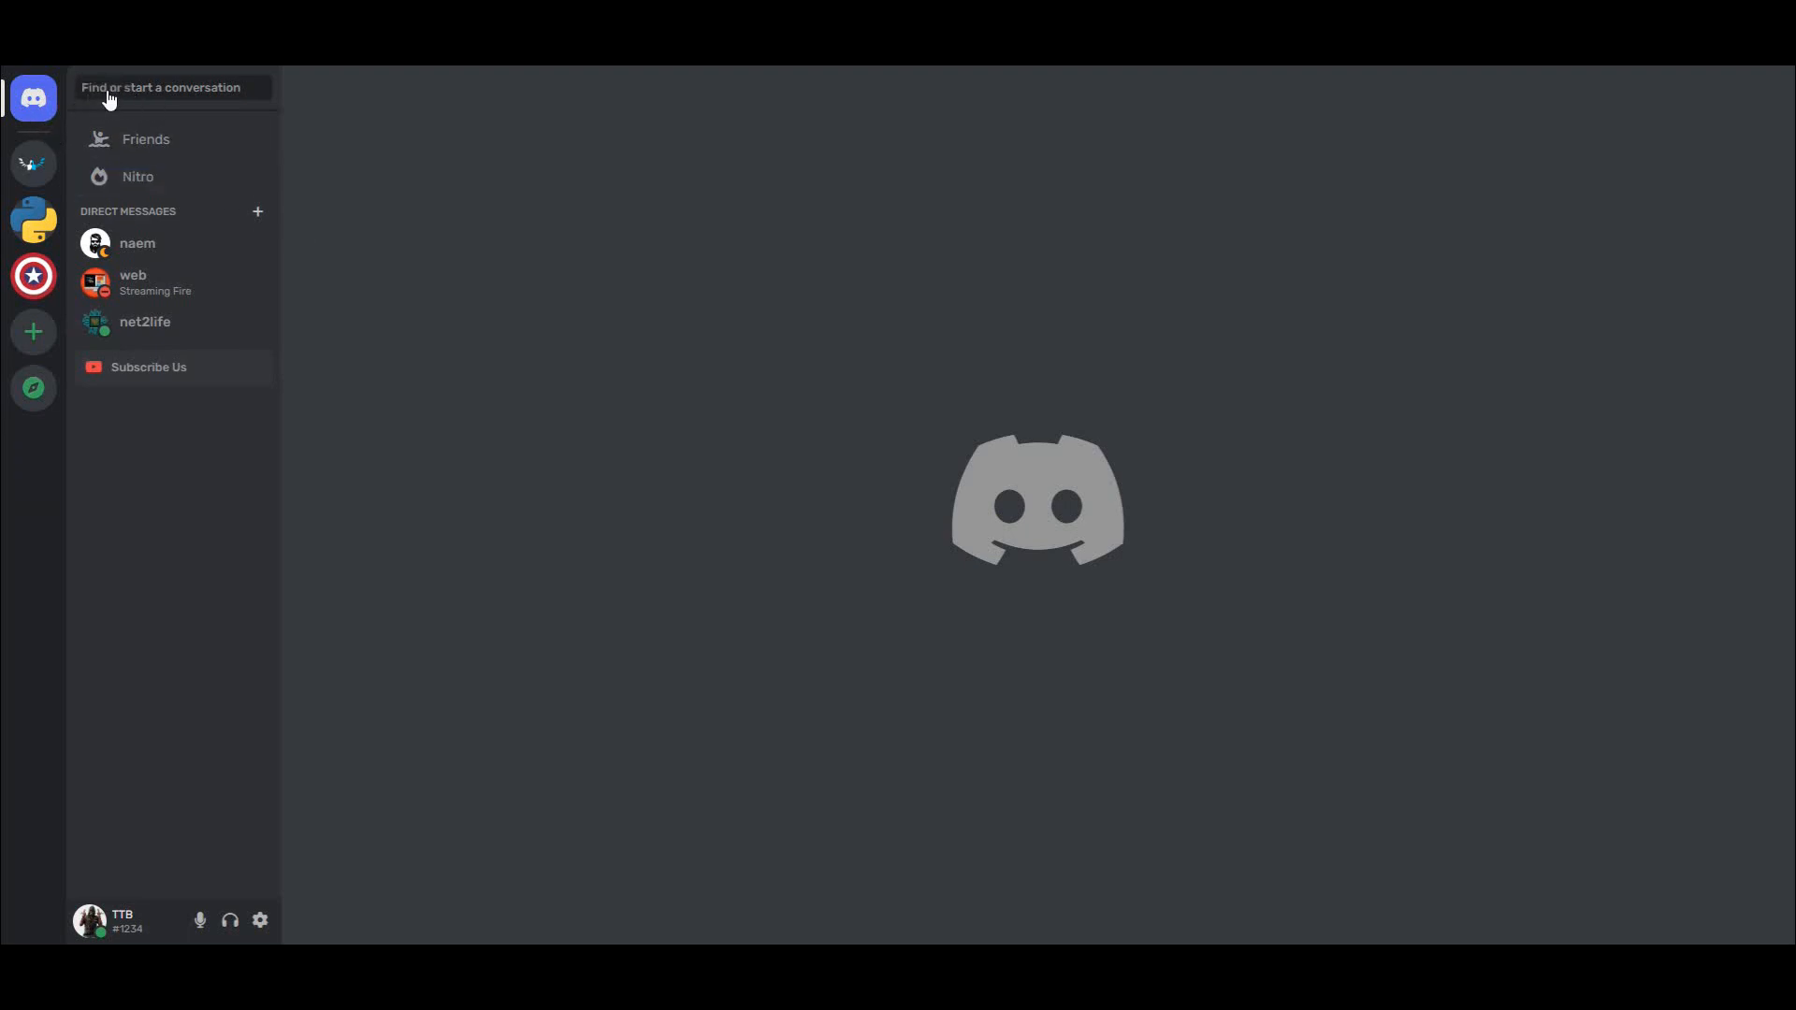
{"action": "mouse_move", "coordinate": [34, 164]}
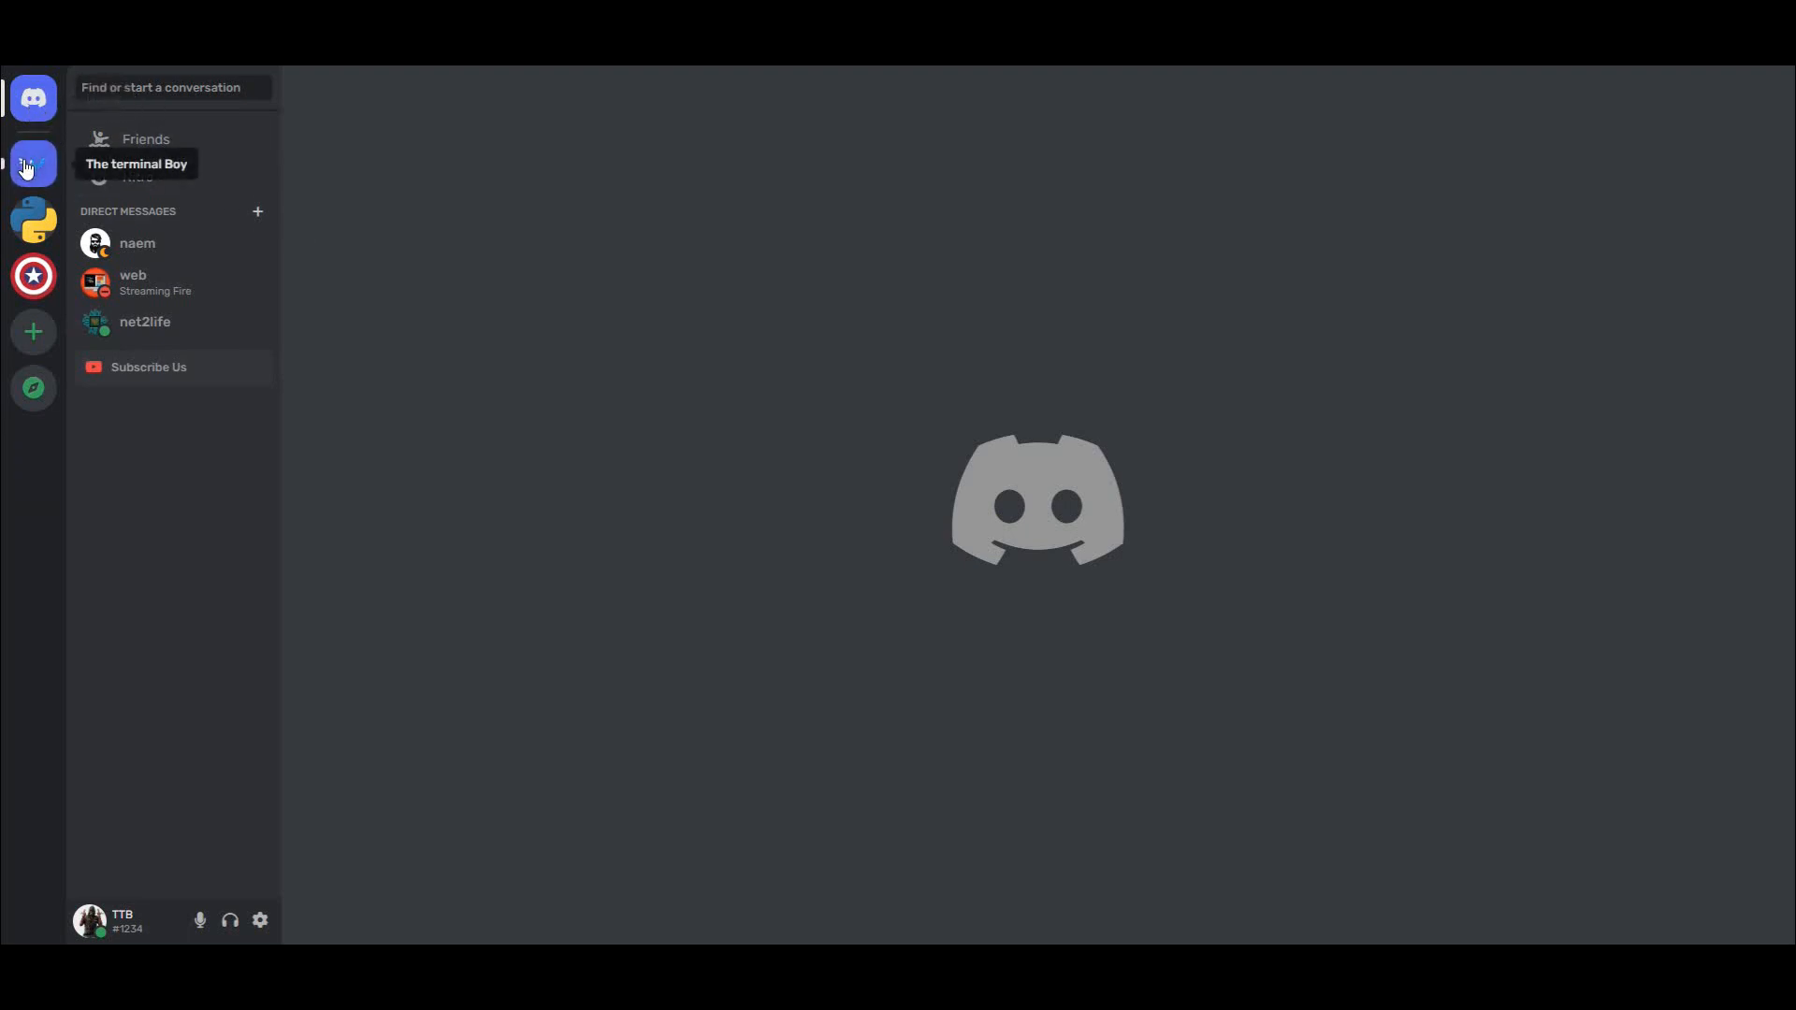
{"action": "mouse_move", "coordinate": [34, 277]}
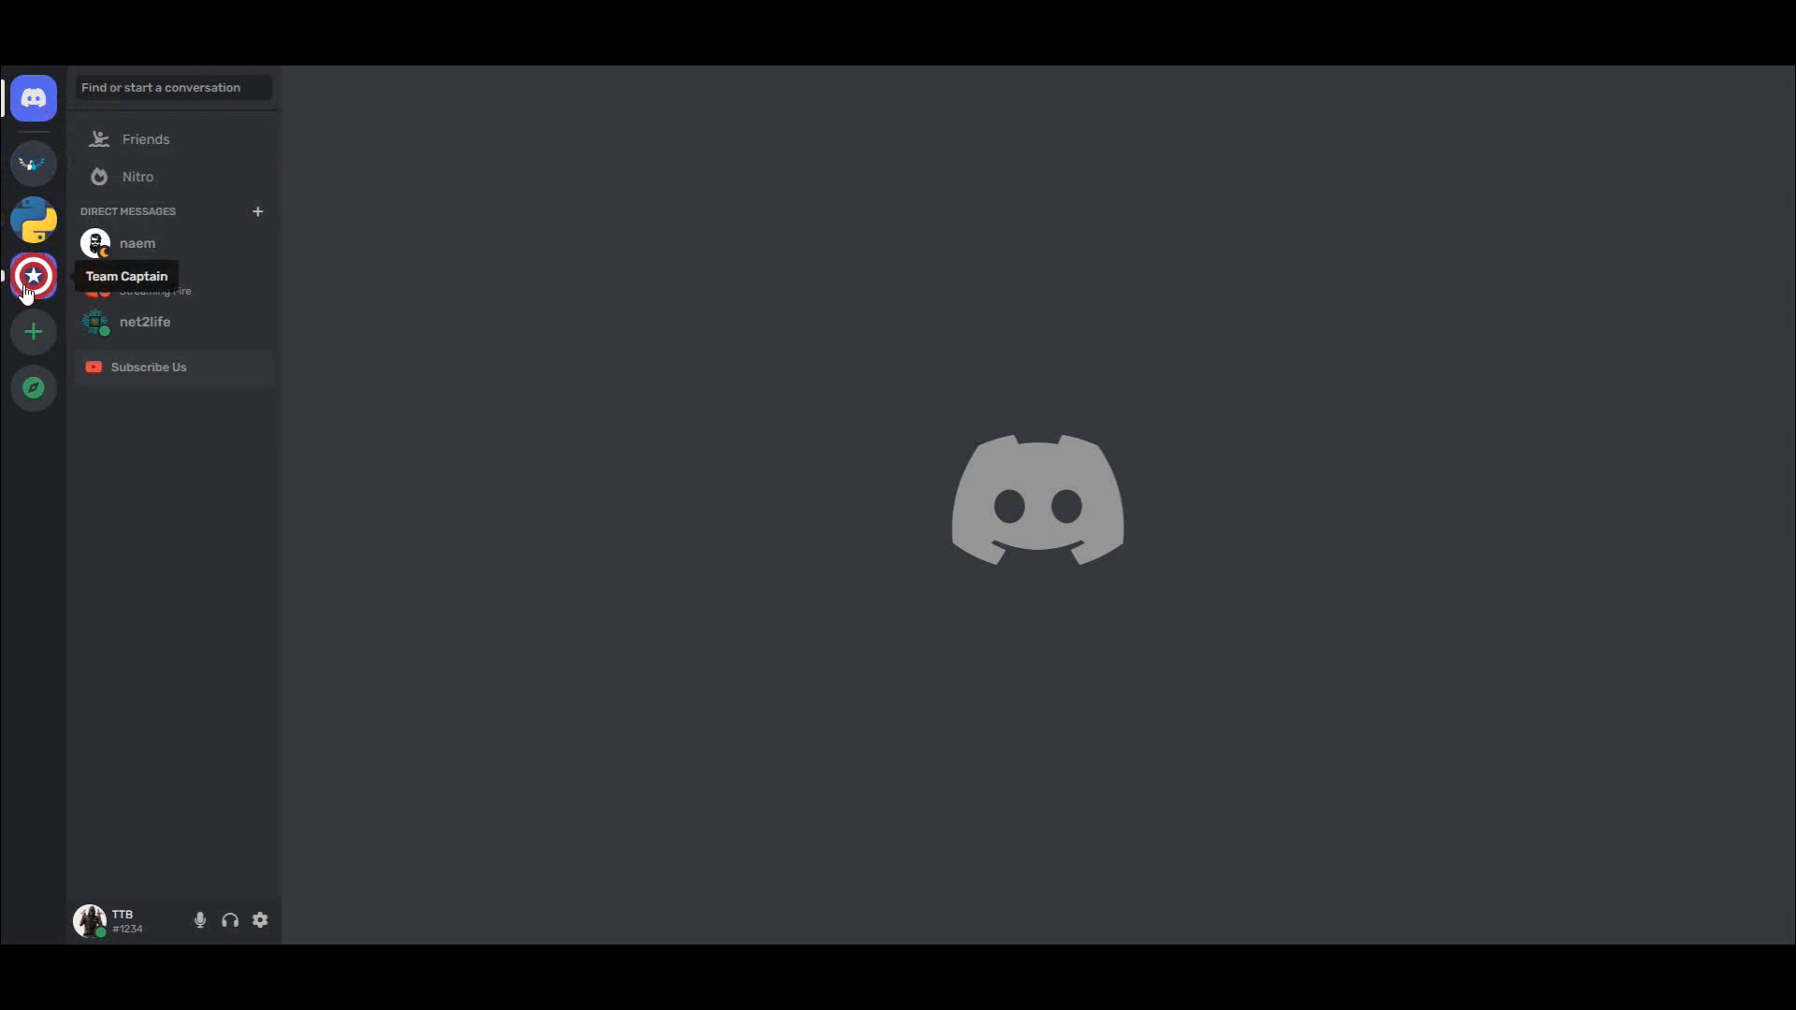
{"action": "mouse_move", "coordinate": [32, 389]}
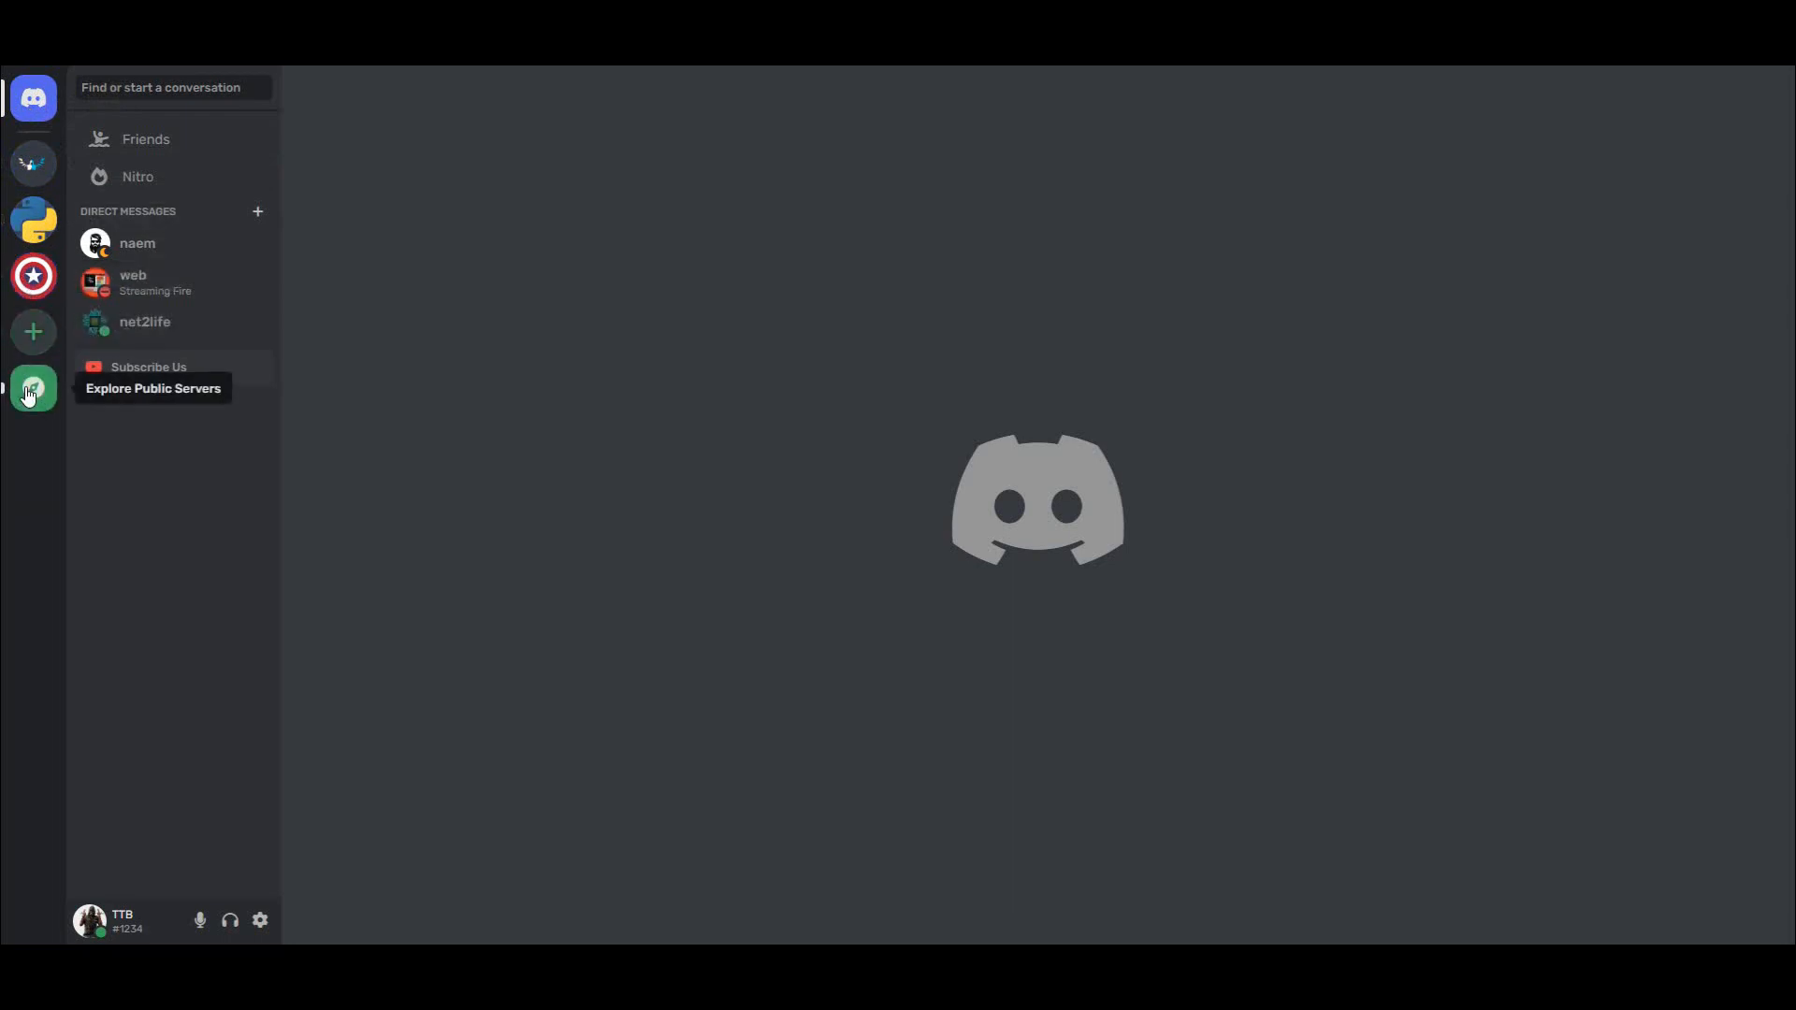
{"action": "mouse_move", "coordinate": [144, 320]}
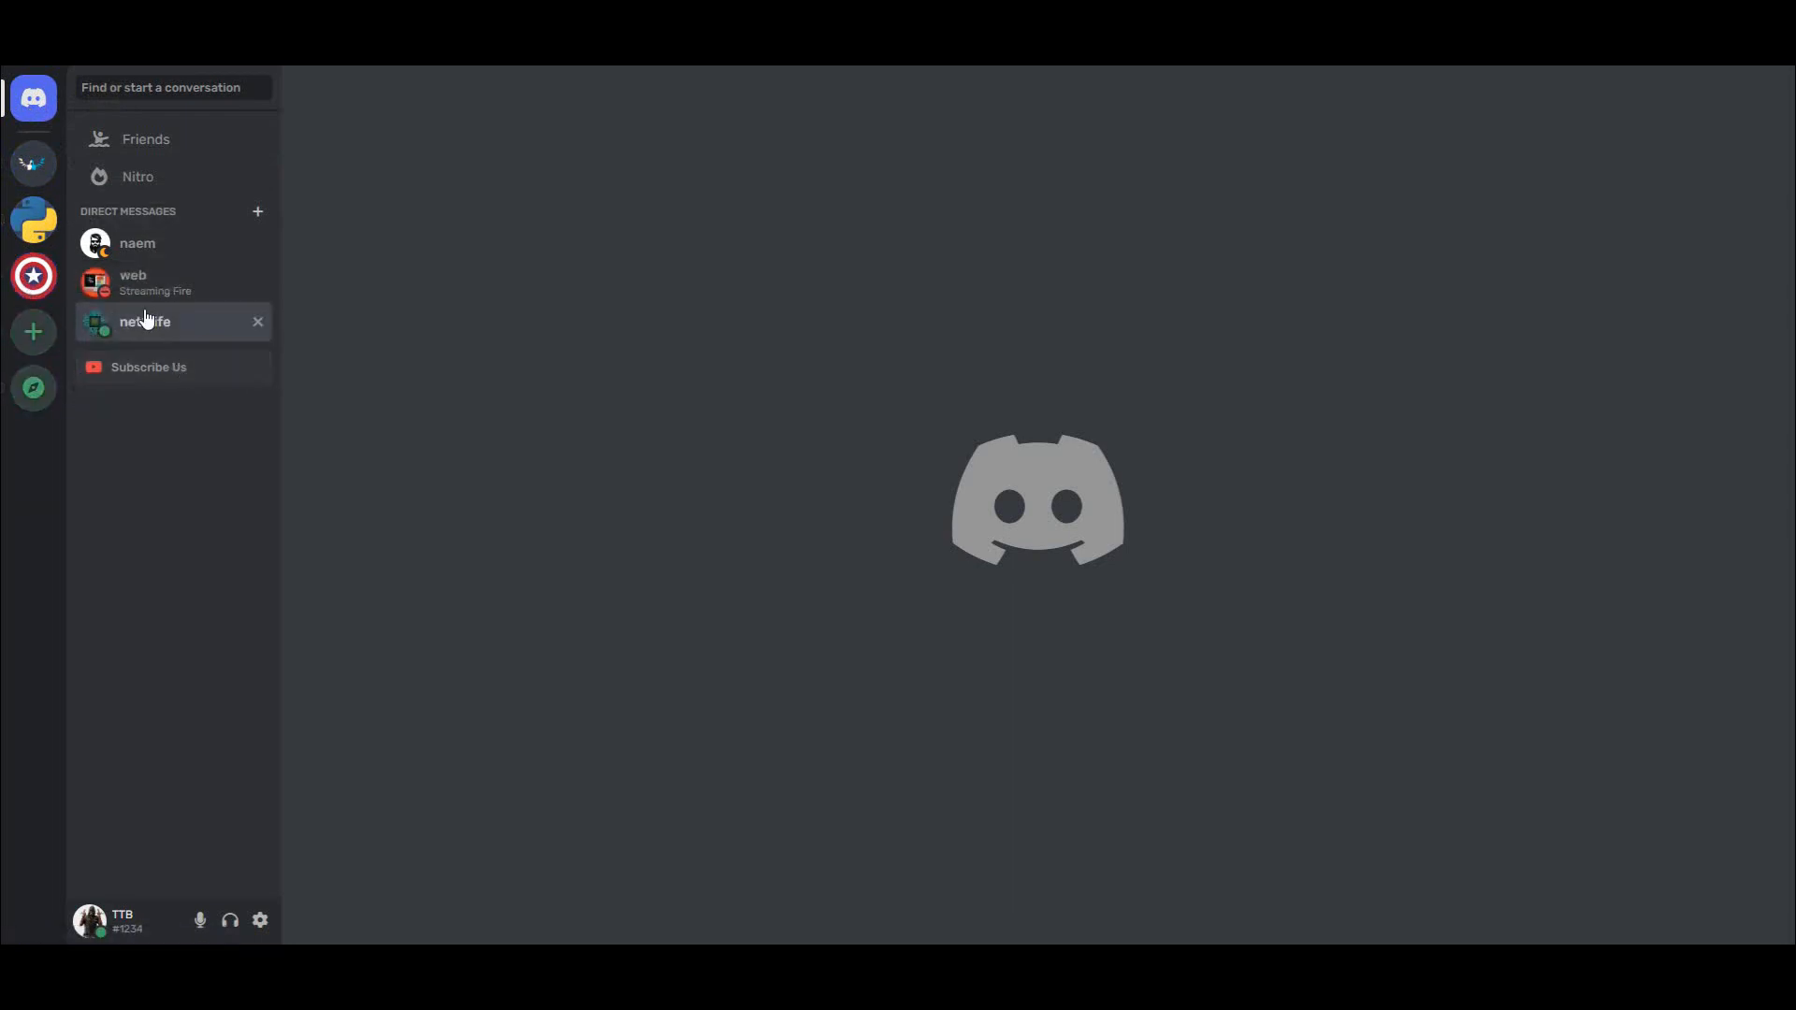
{"action": "mouse_move", "coordinate": [253, 207]}
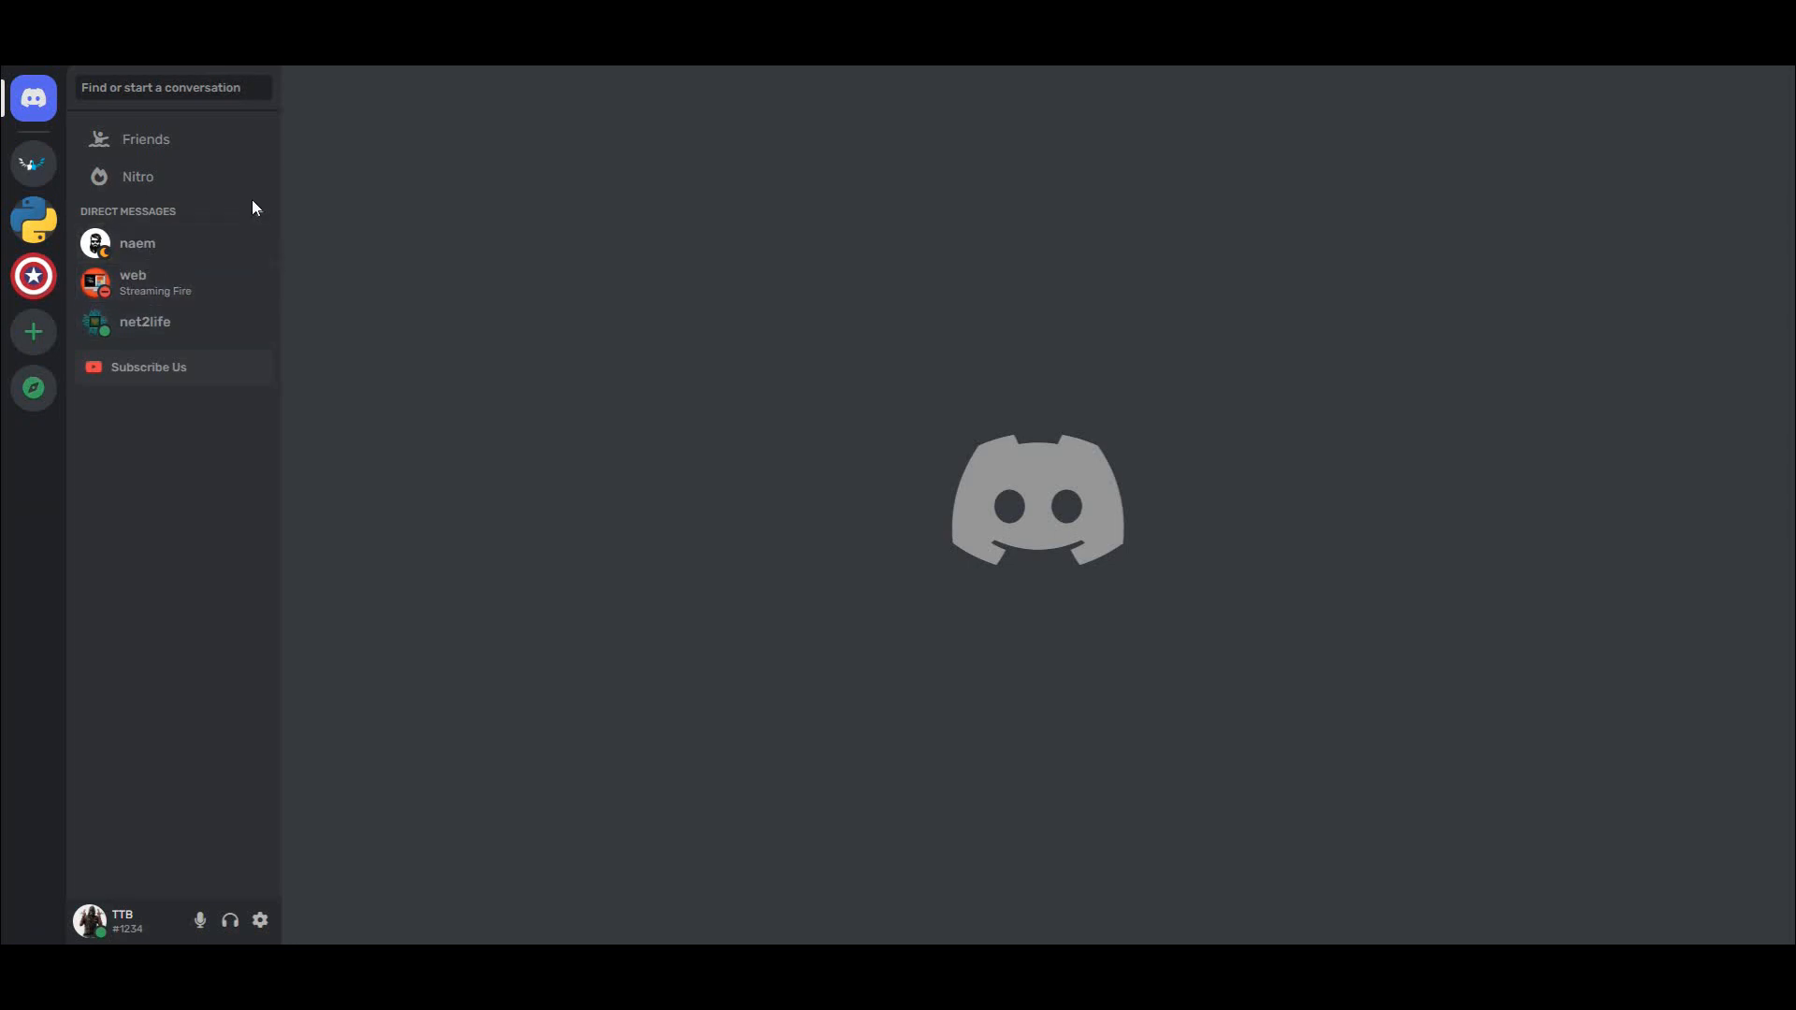
{"action": "mouse_move", "coordinate": [137, 176]}
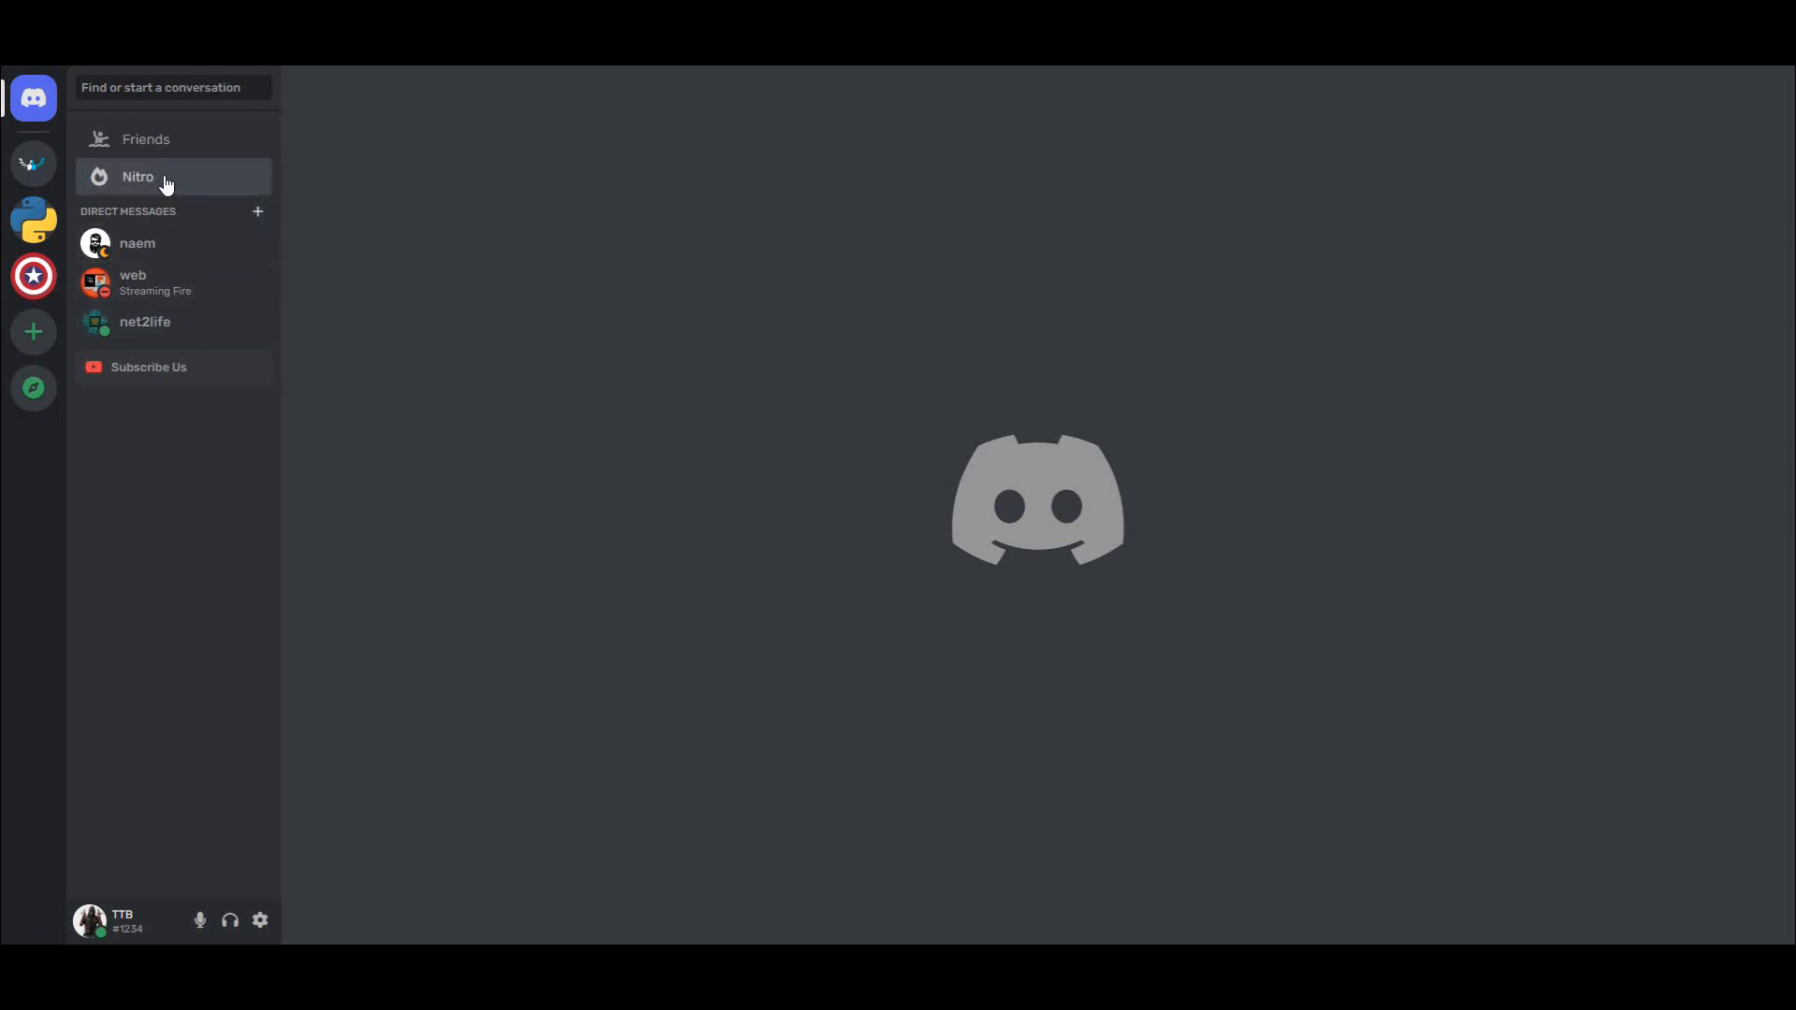
{"action": "mouse_move", "coordinate": [258, 211]}
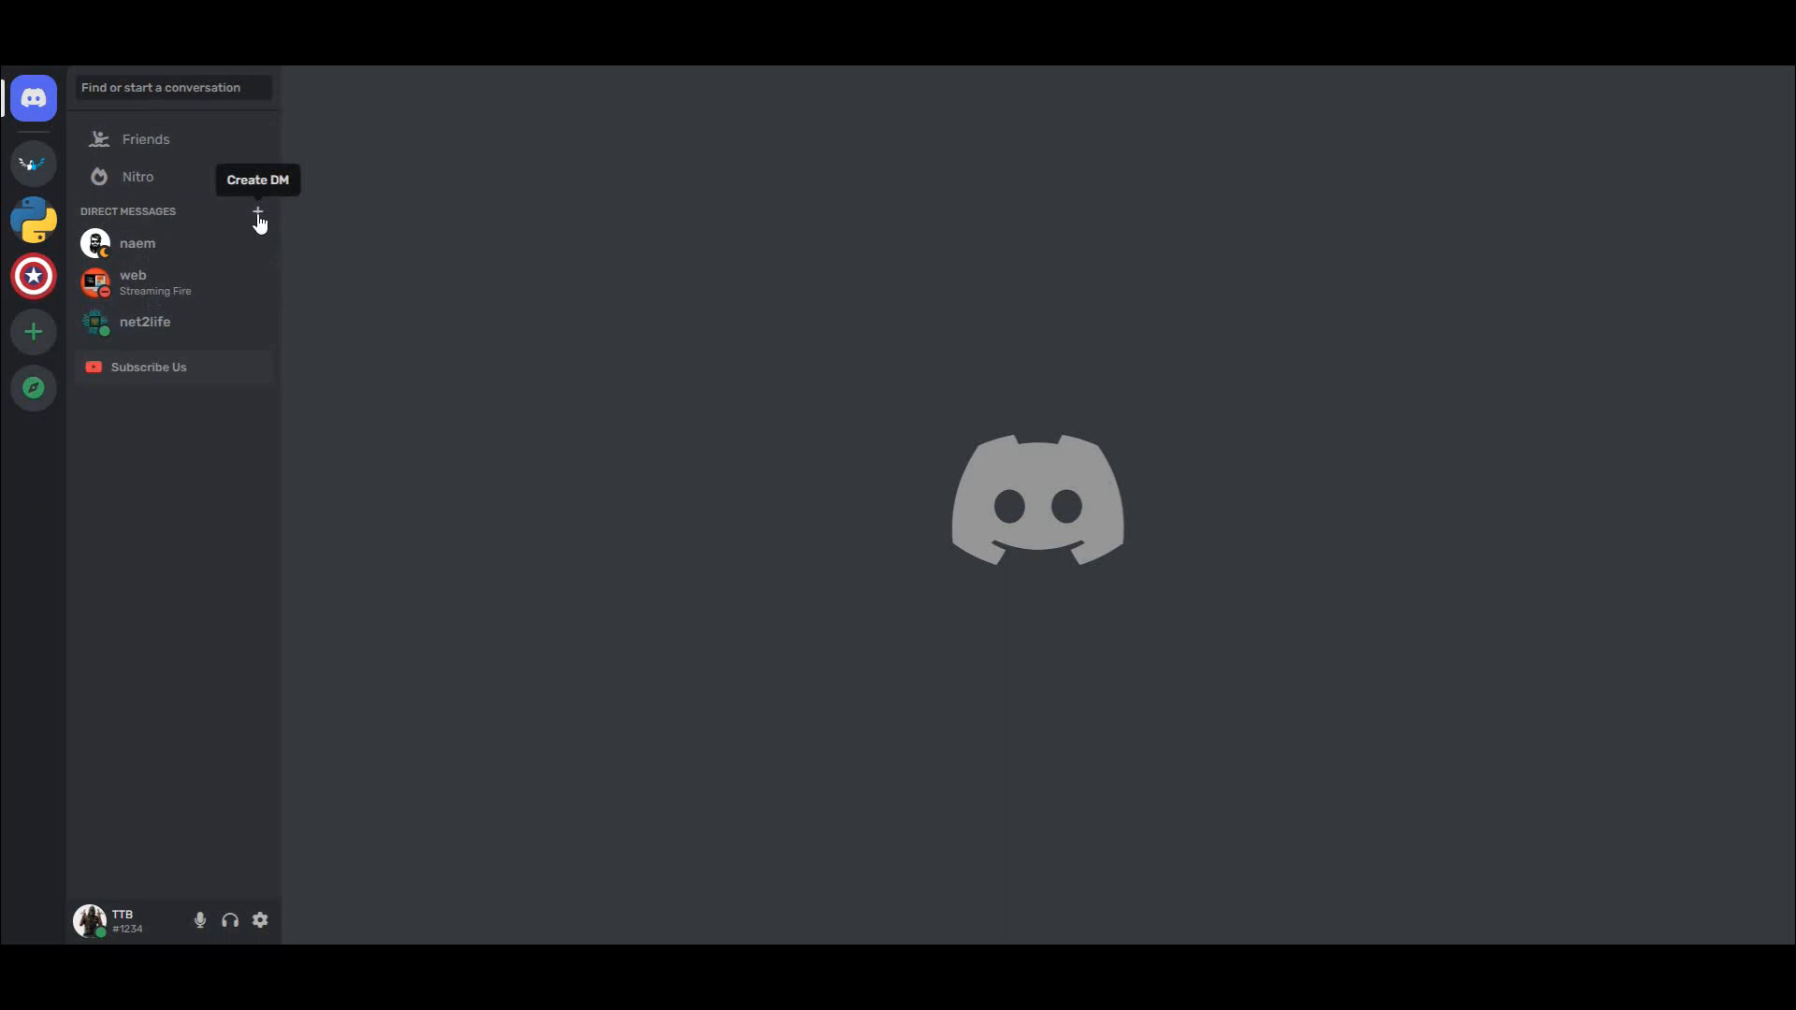
{"action": "mouse_move", "coordinate": [184, 367]}
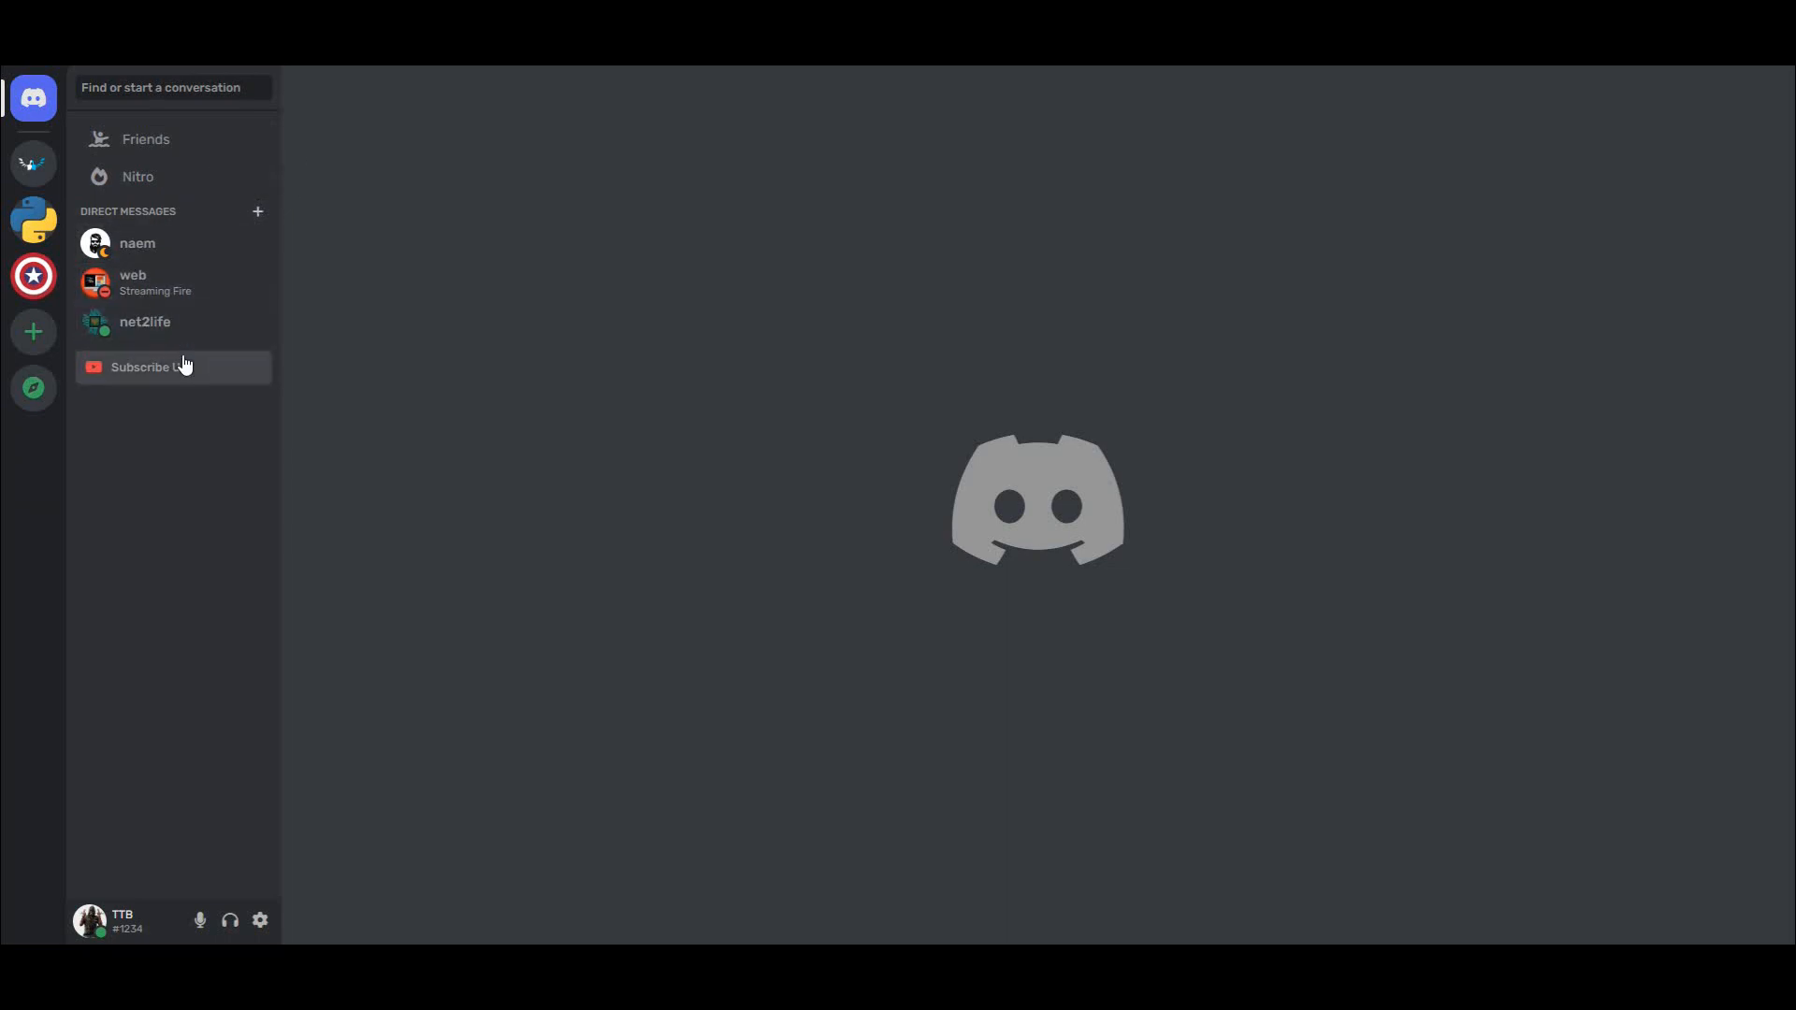
Leave the online status options and switch to Explore Public Servers with its compass graphic.
{"action": "left_click", "coordinate": [90, 920]}
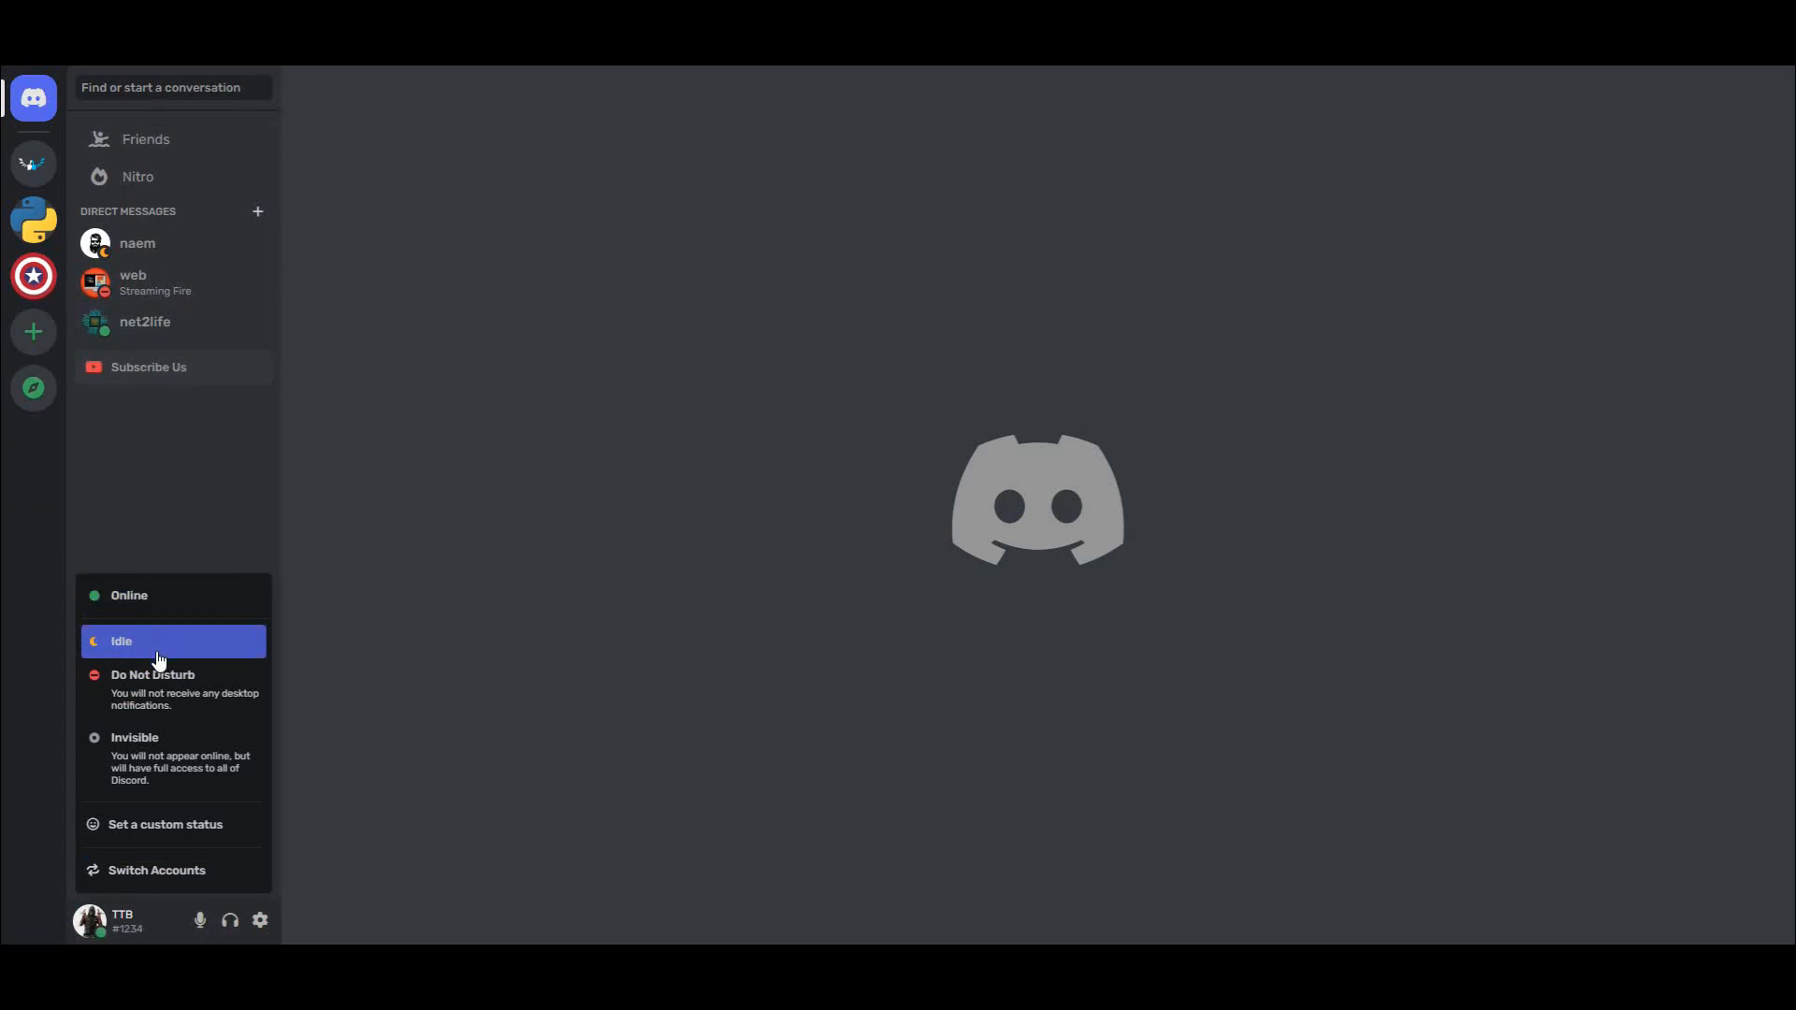
{"action": "mouse_move", "coordinate": [161, 831]}
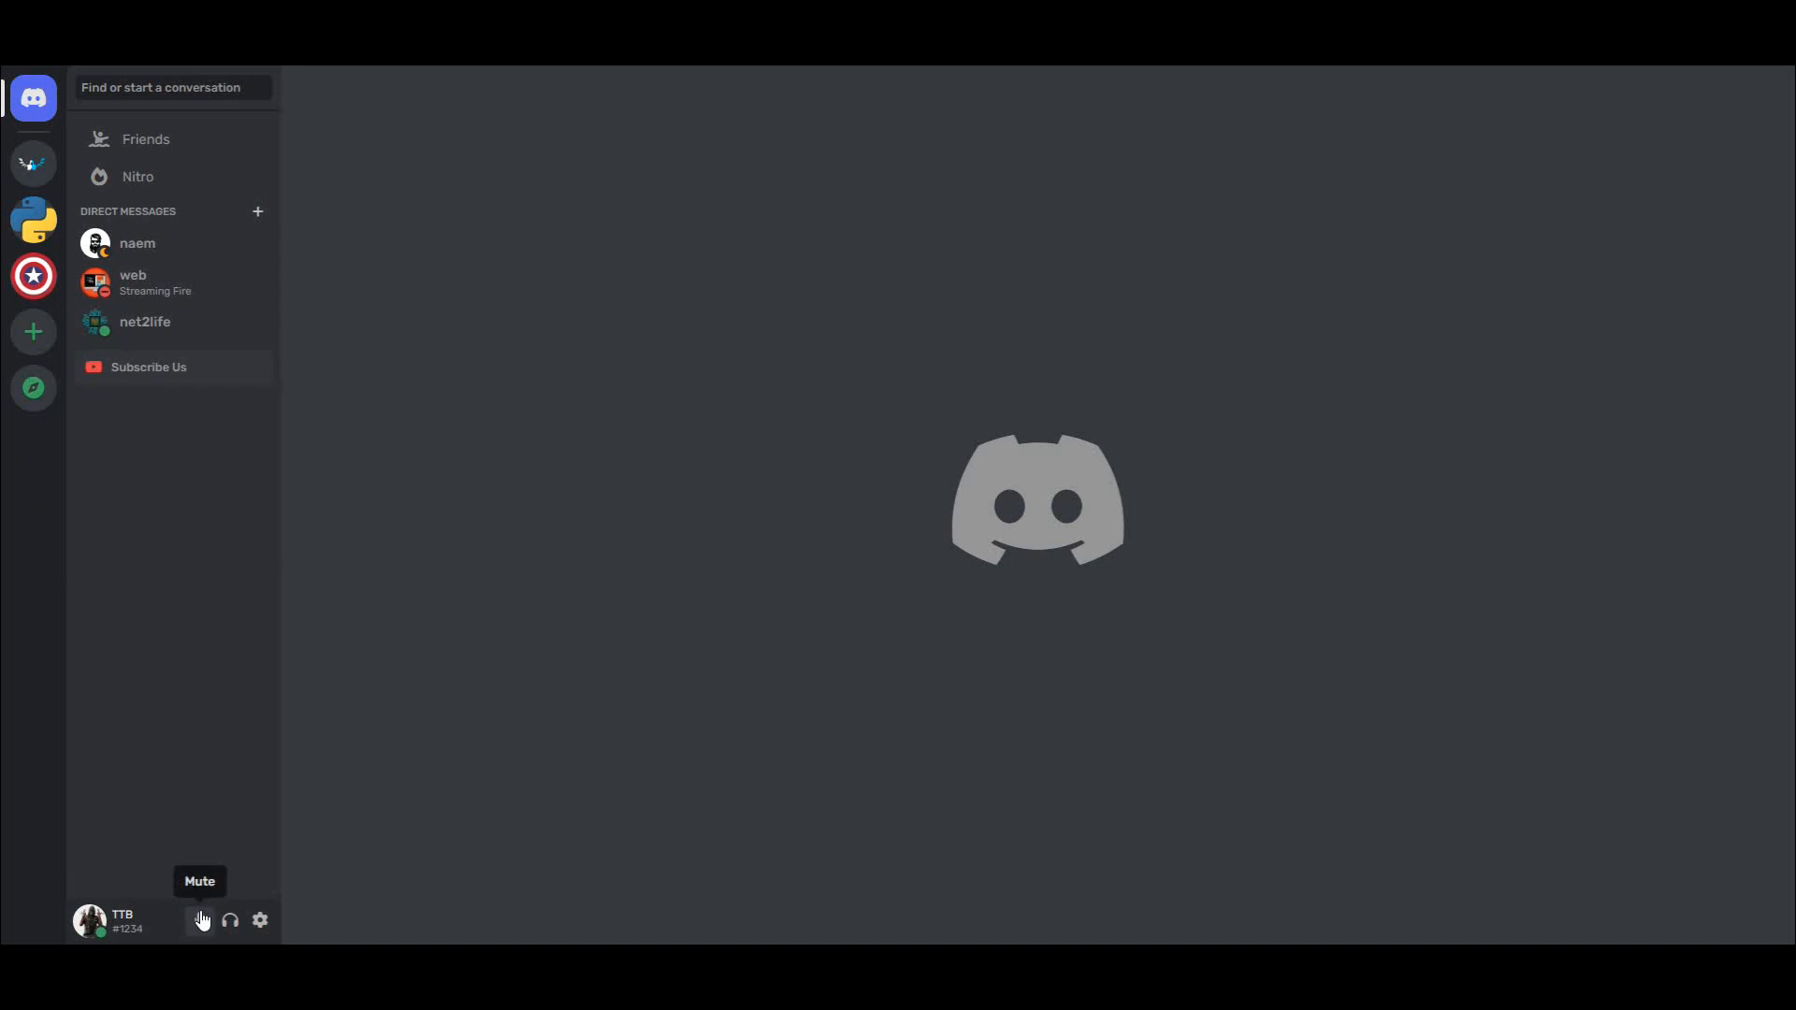
{"action": "mouse_move", "coordinate": [228, 920]}
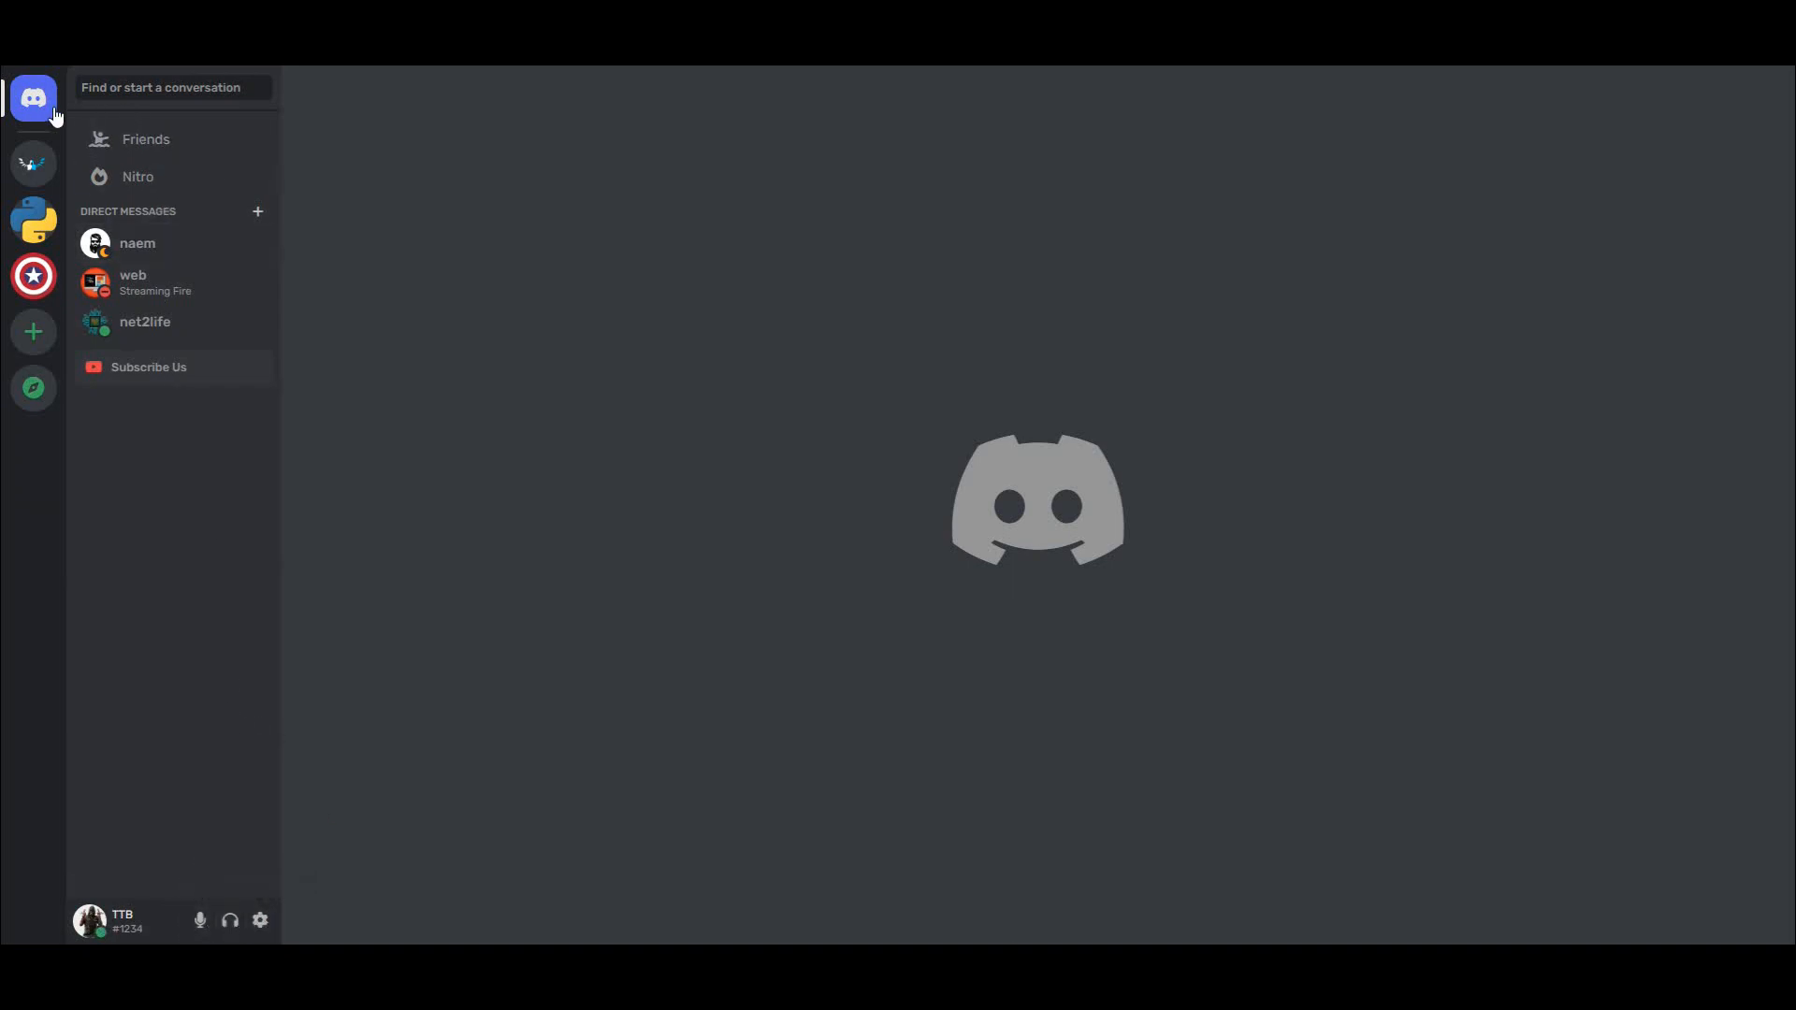
{"action": "mouse_move", "coordinate": [34, 165]}
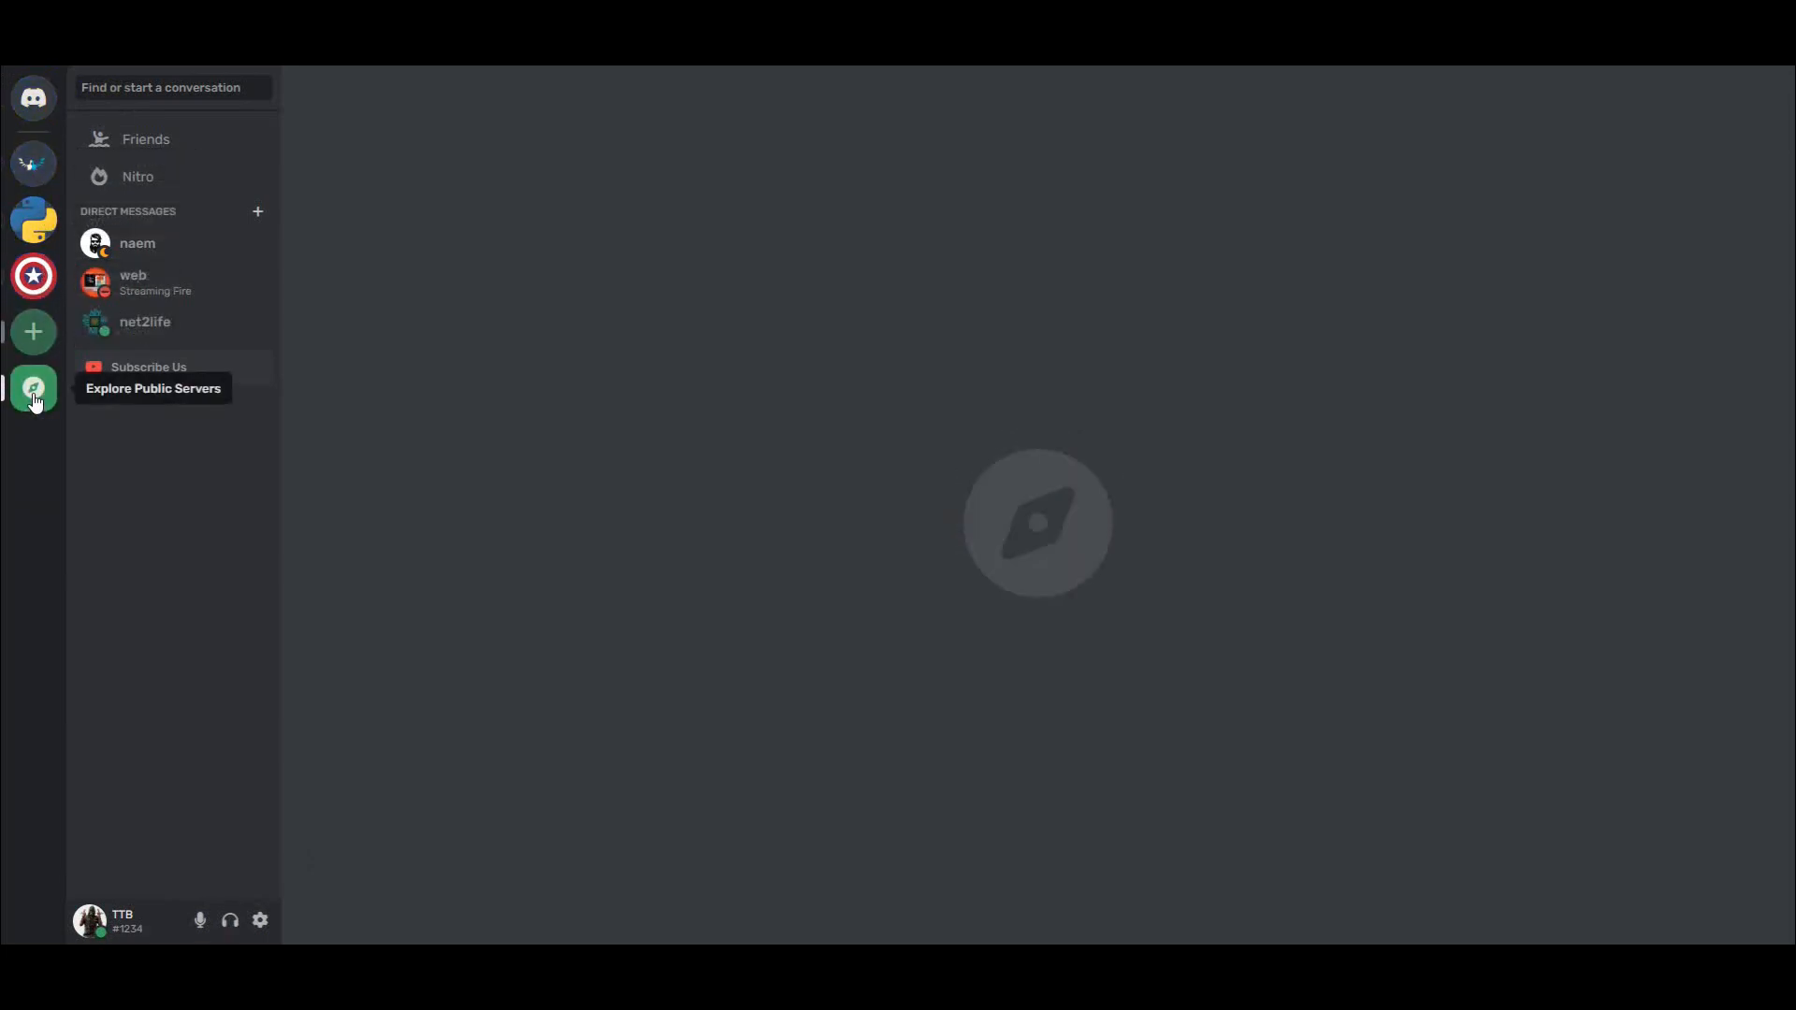
{"action": "mouse_move", "coordinate": [34, 276]}
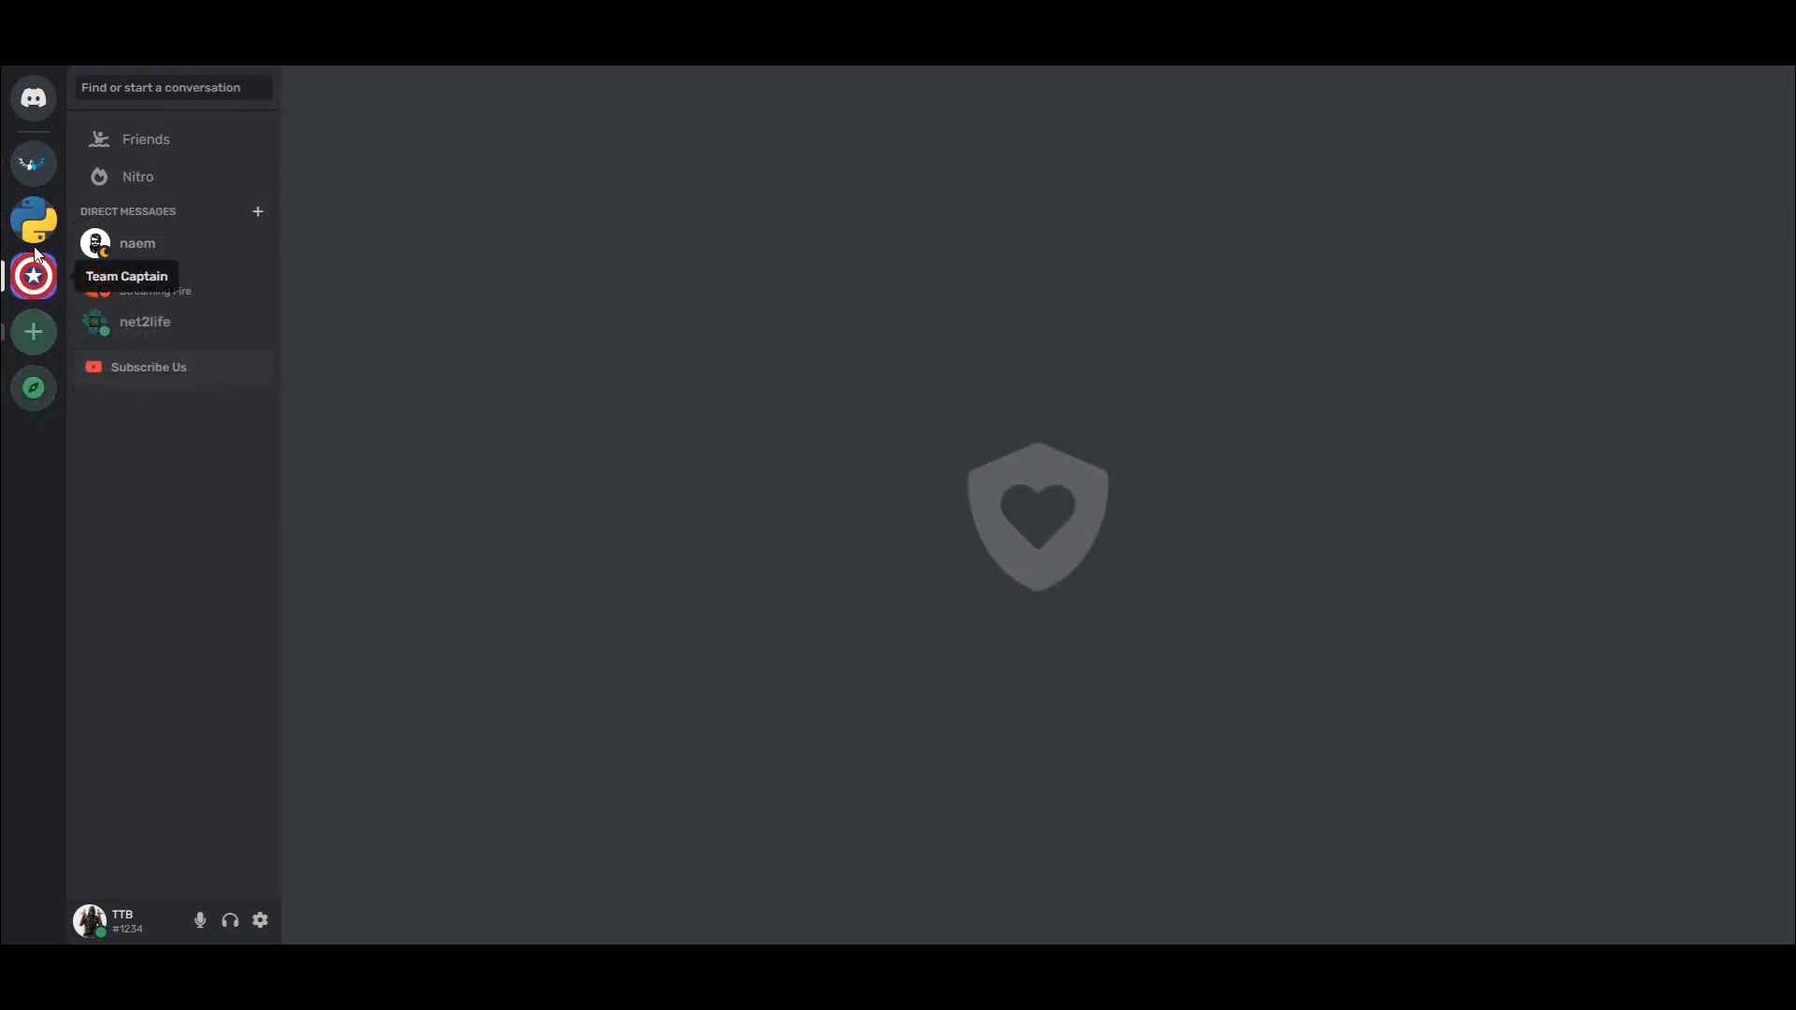
{"action": "mouse_move", "coordinate": [34, 164]}
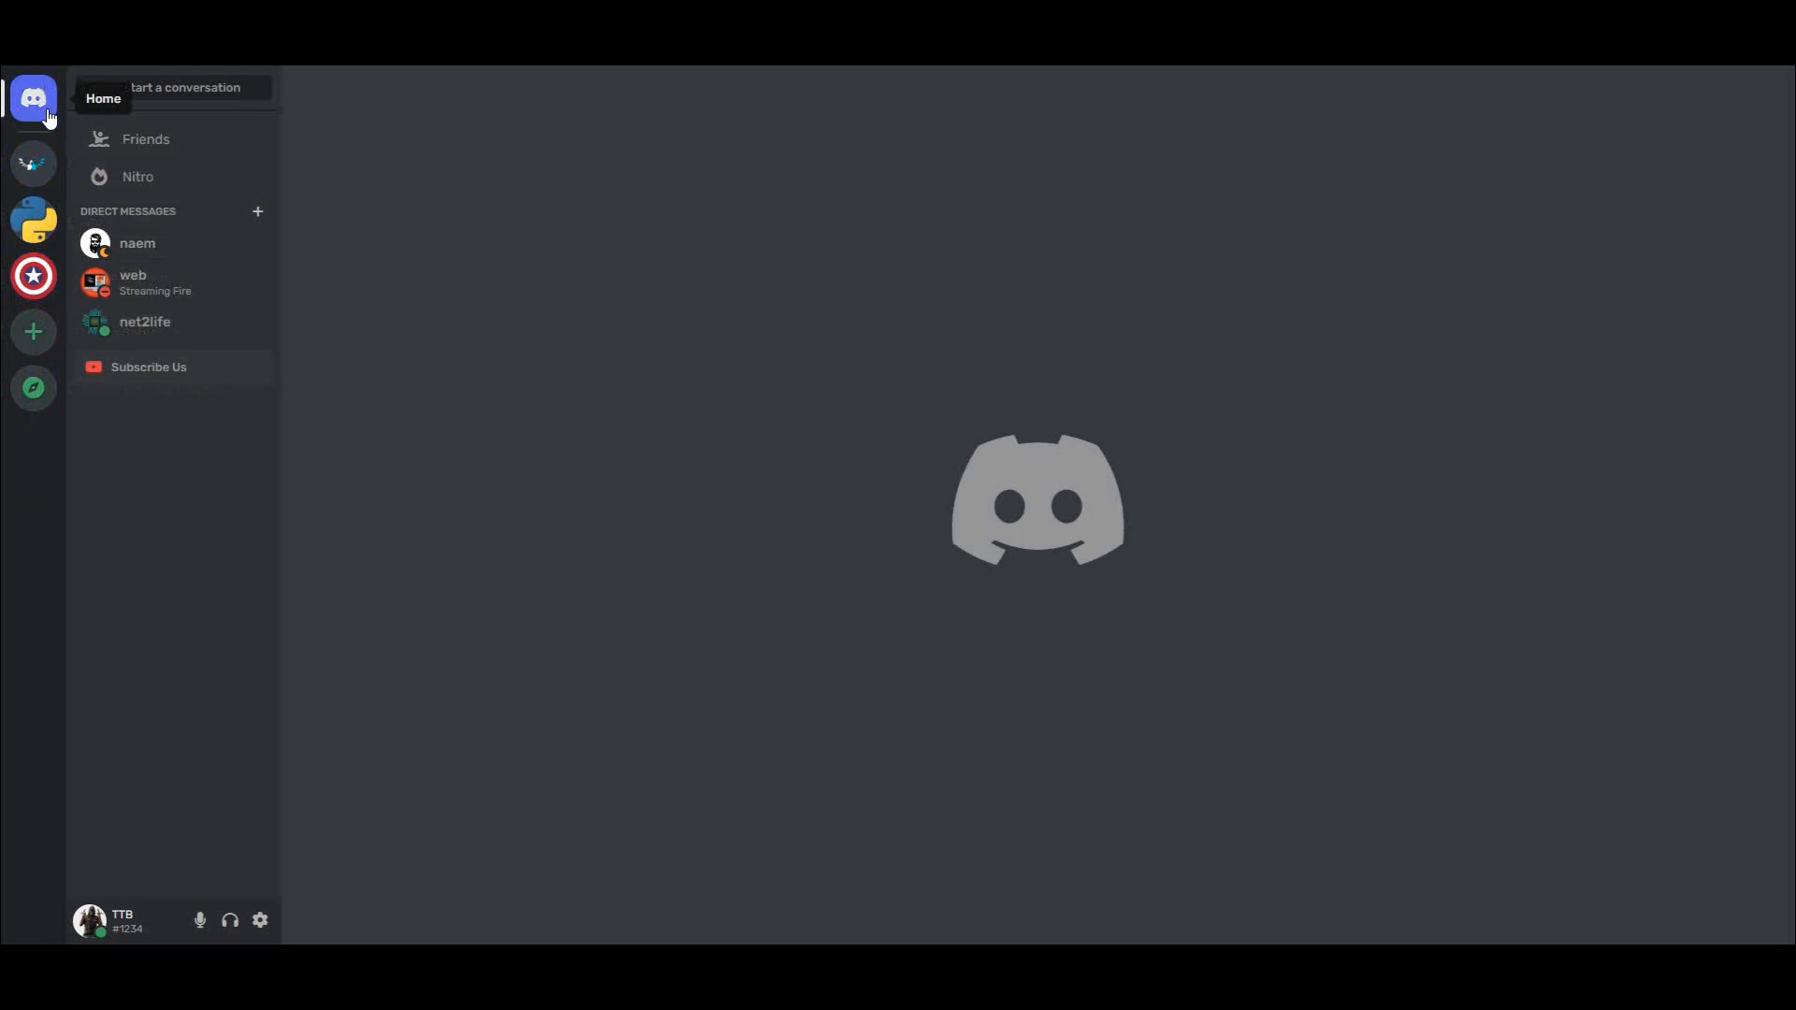
{"action": "mouse_move", "coordinate": [33, 275]}
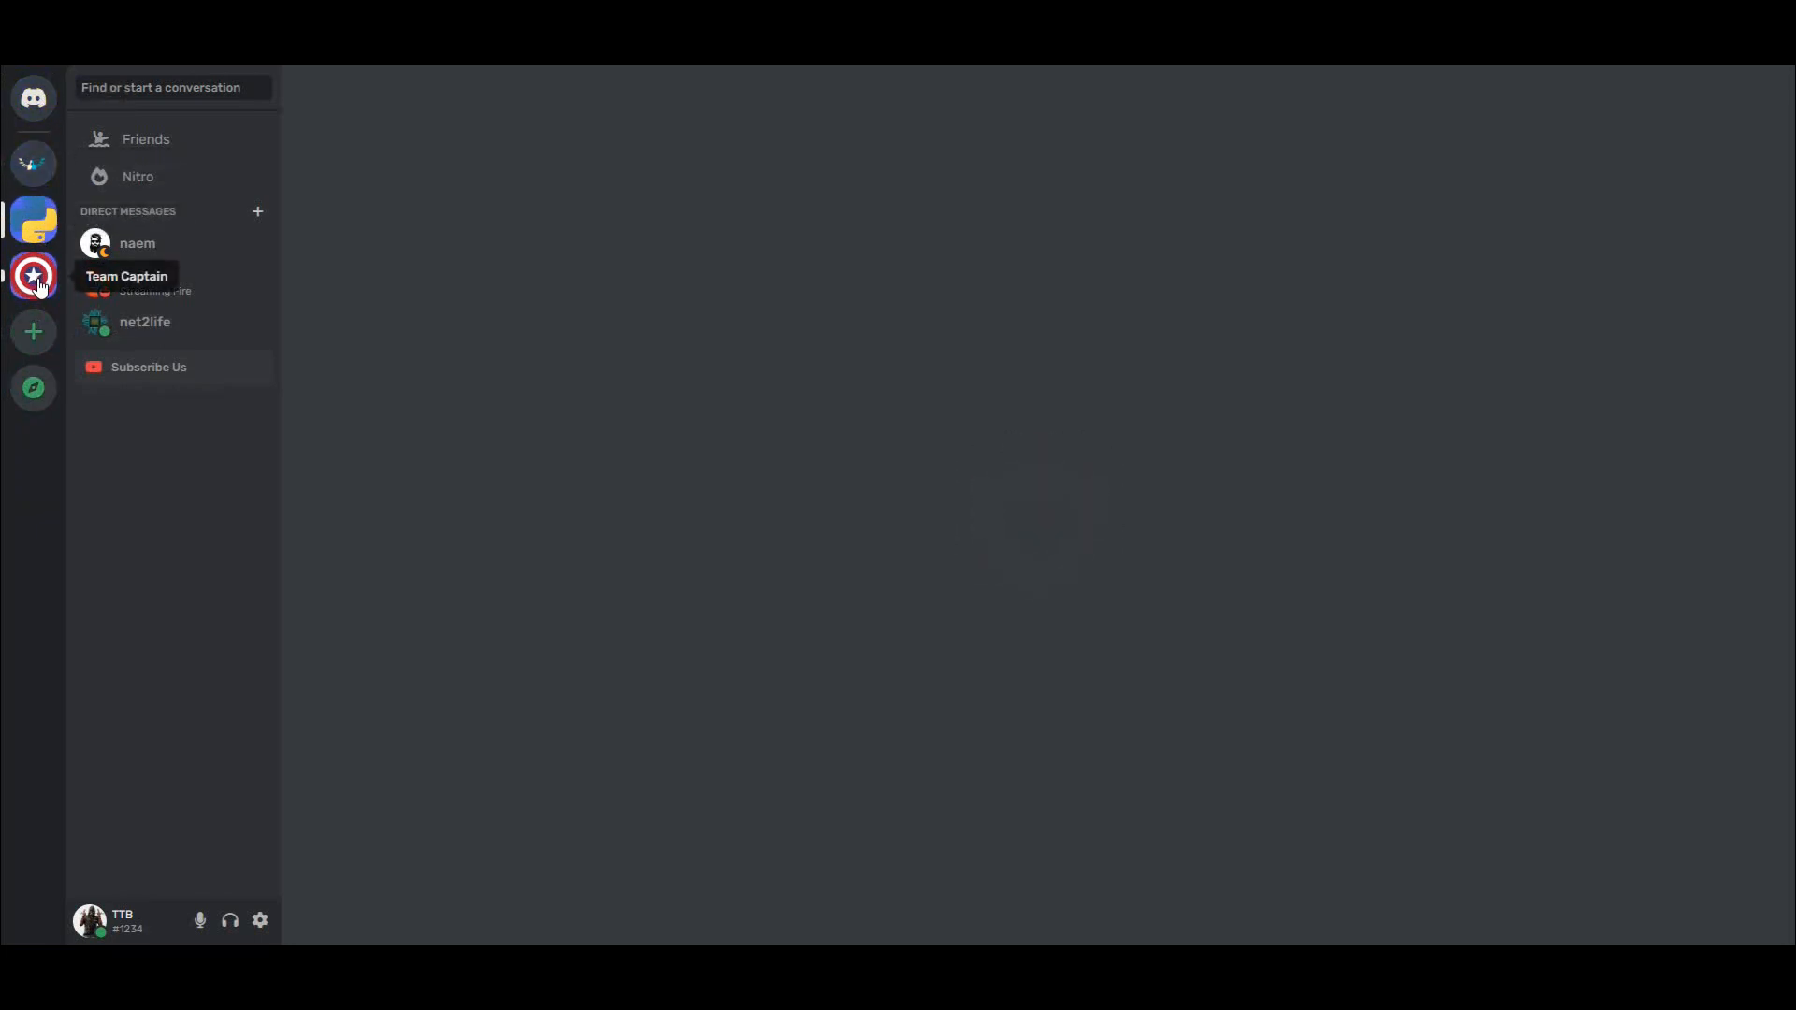
{"action": "left_click", "coordinate": [34, 387]}
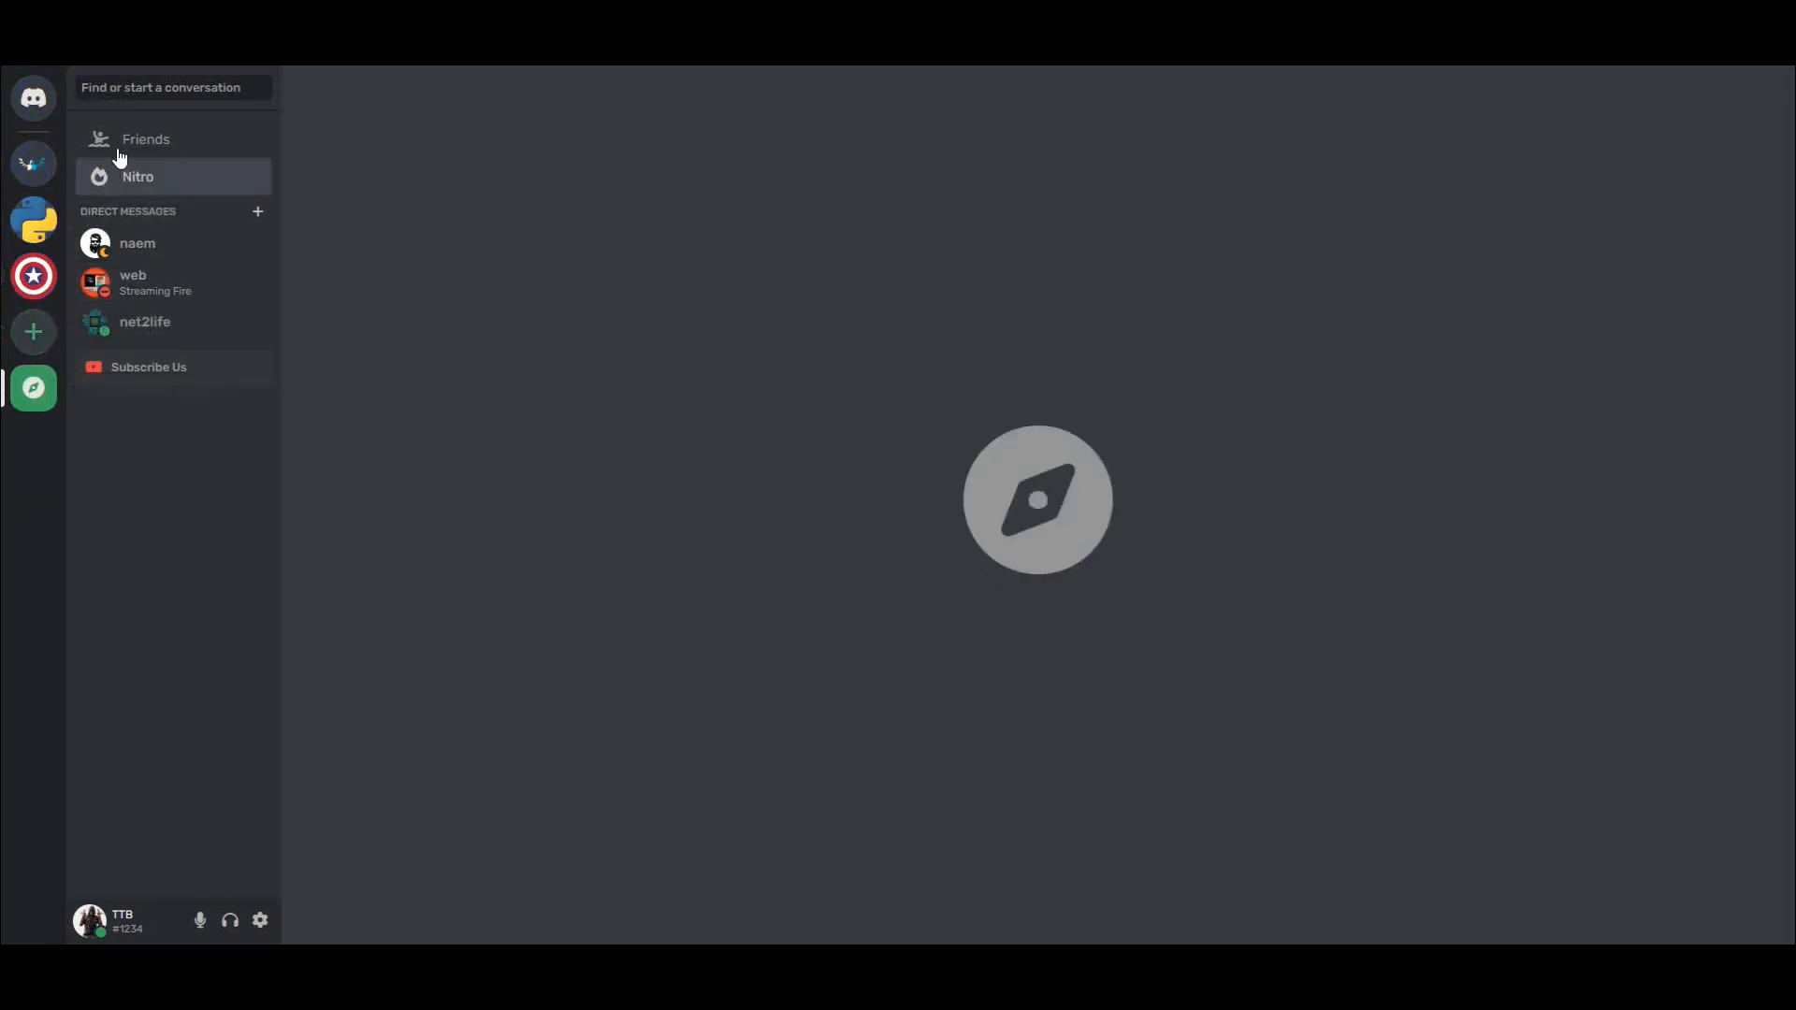
{"action": "mouse_move", "coordinate": [137, 243]}
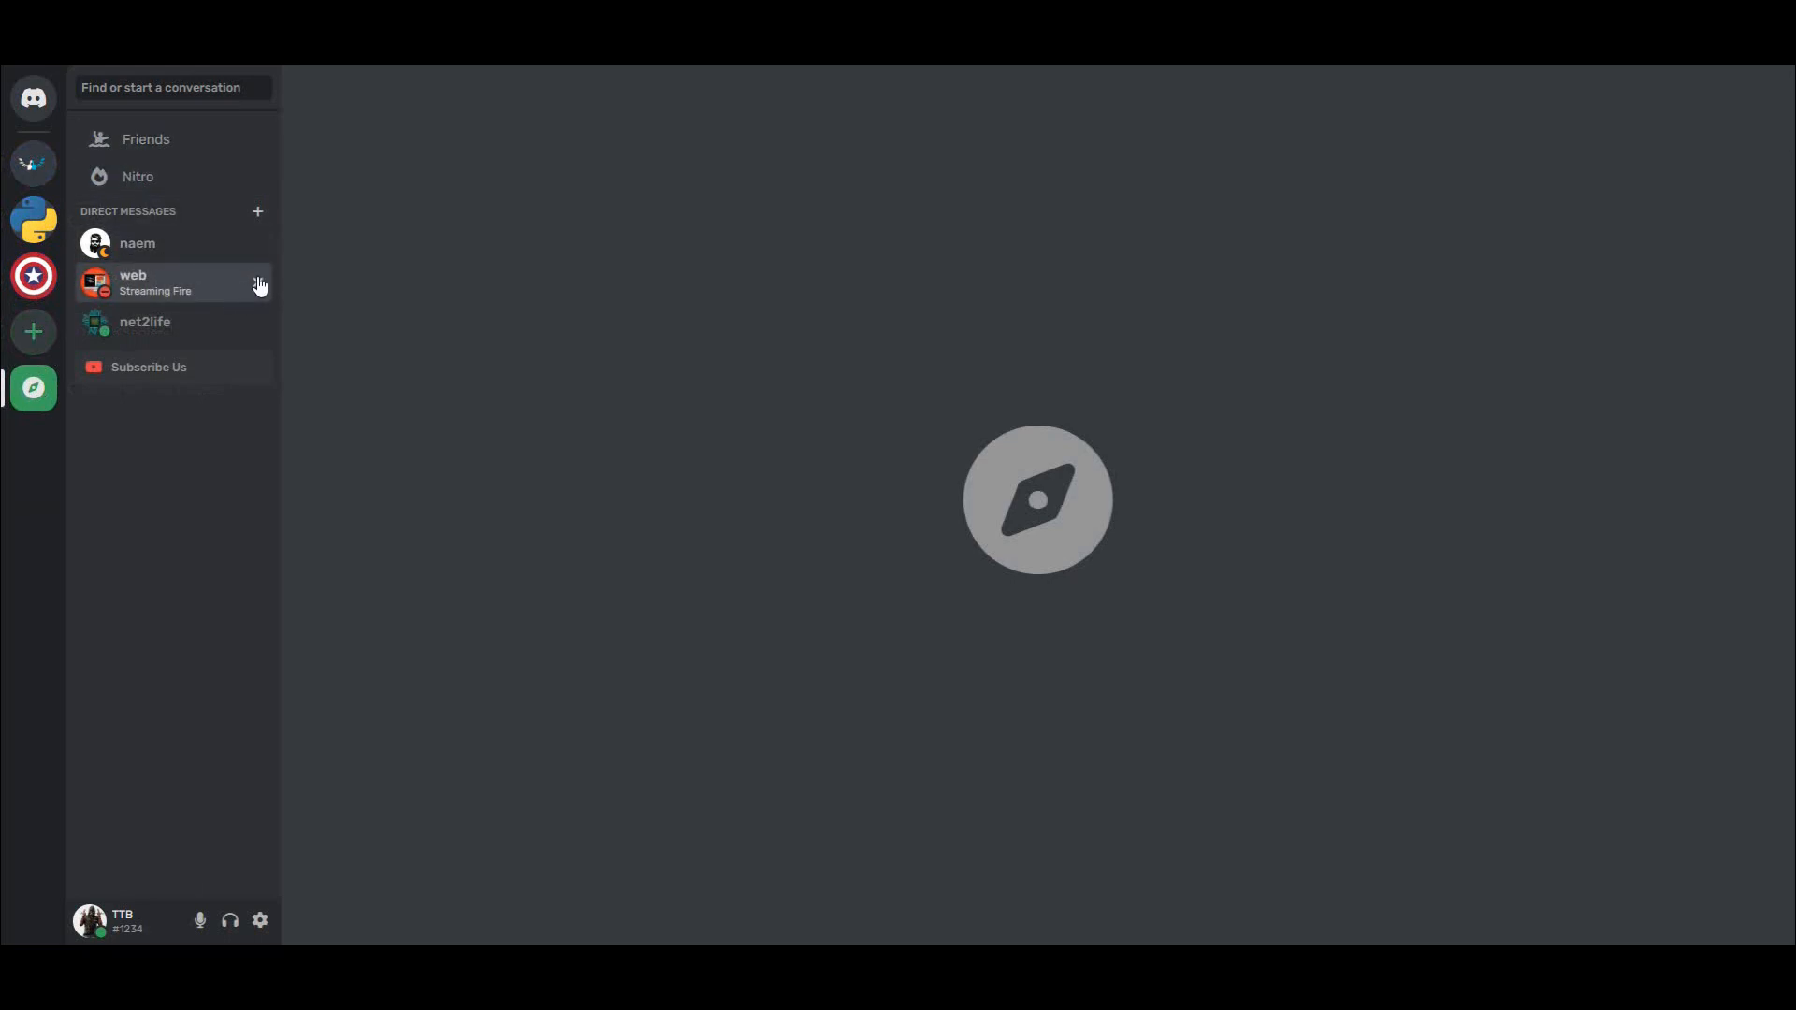
{"action": "mouse_move", "coordinate": [149, 366]}
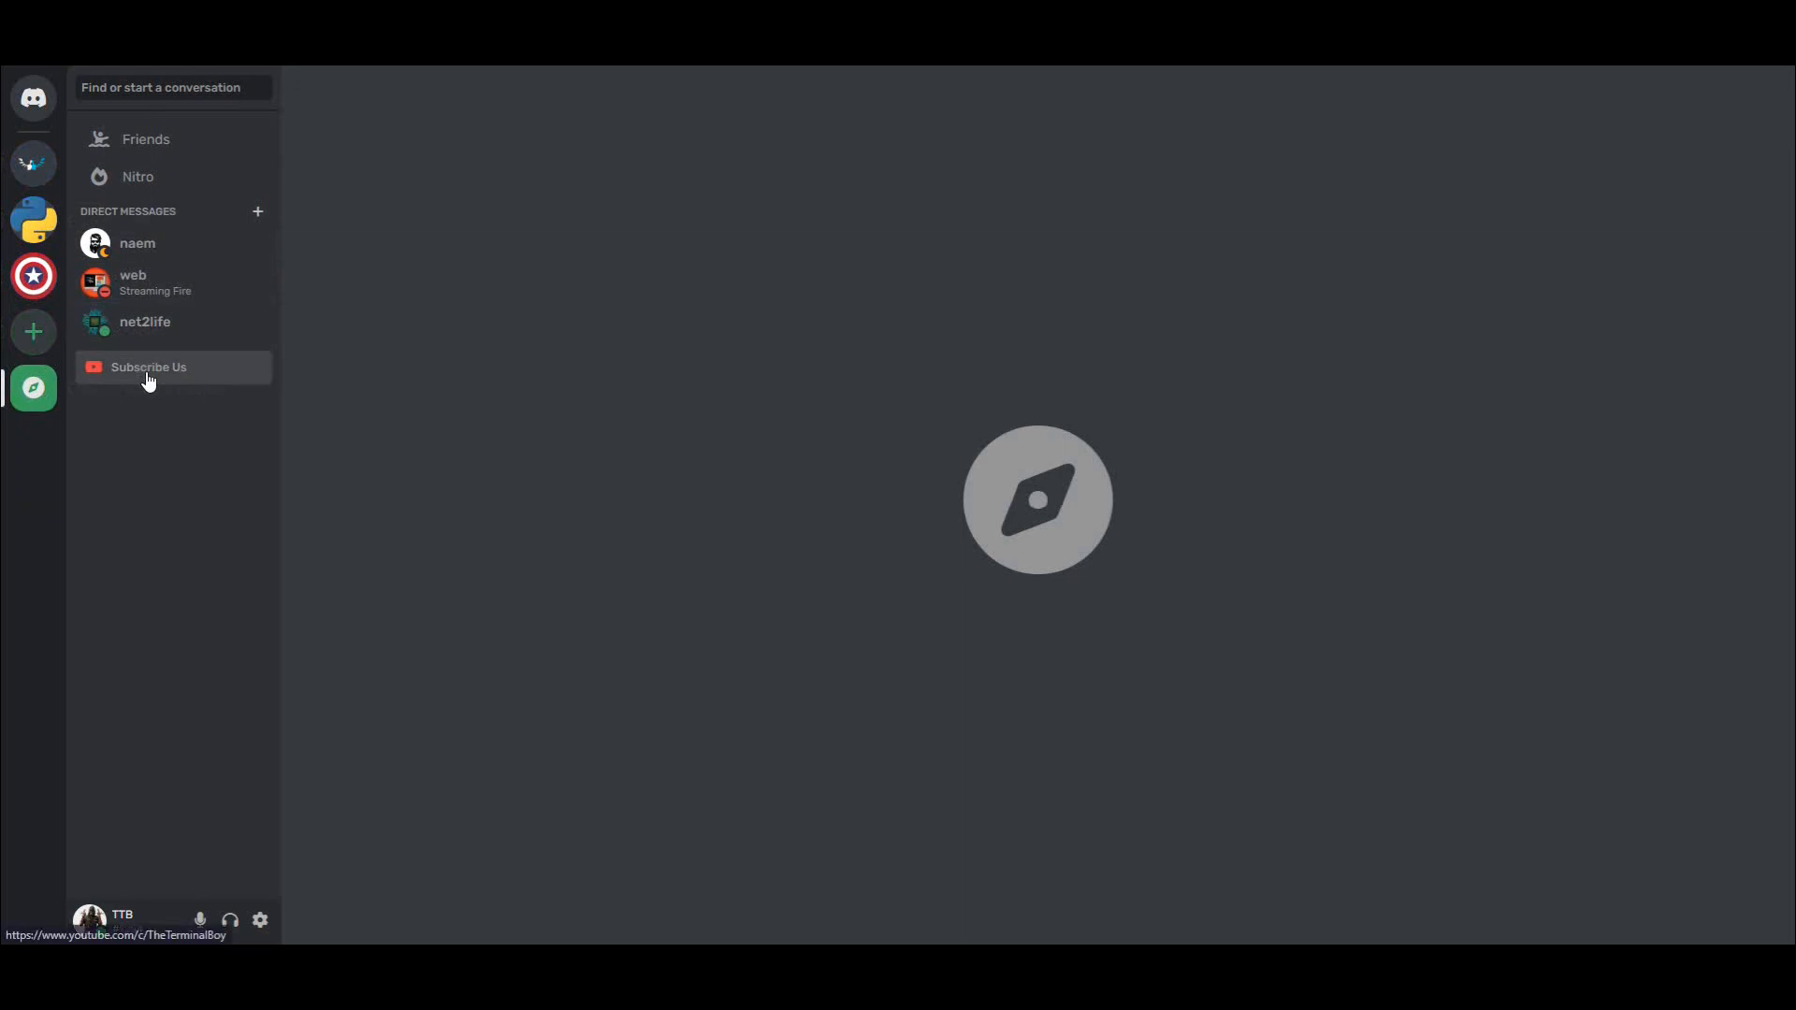
Switch to The terminal Boy server showing the play-button graphic, then hover the Deafen headphones control.
{"action": "left_click", "coordinate": [33, 333]}
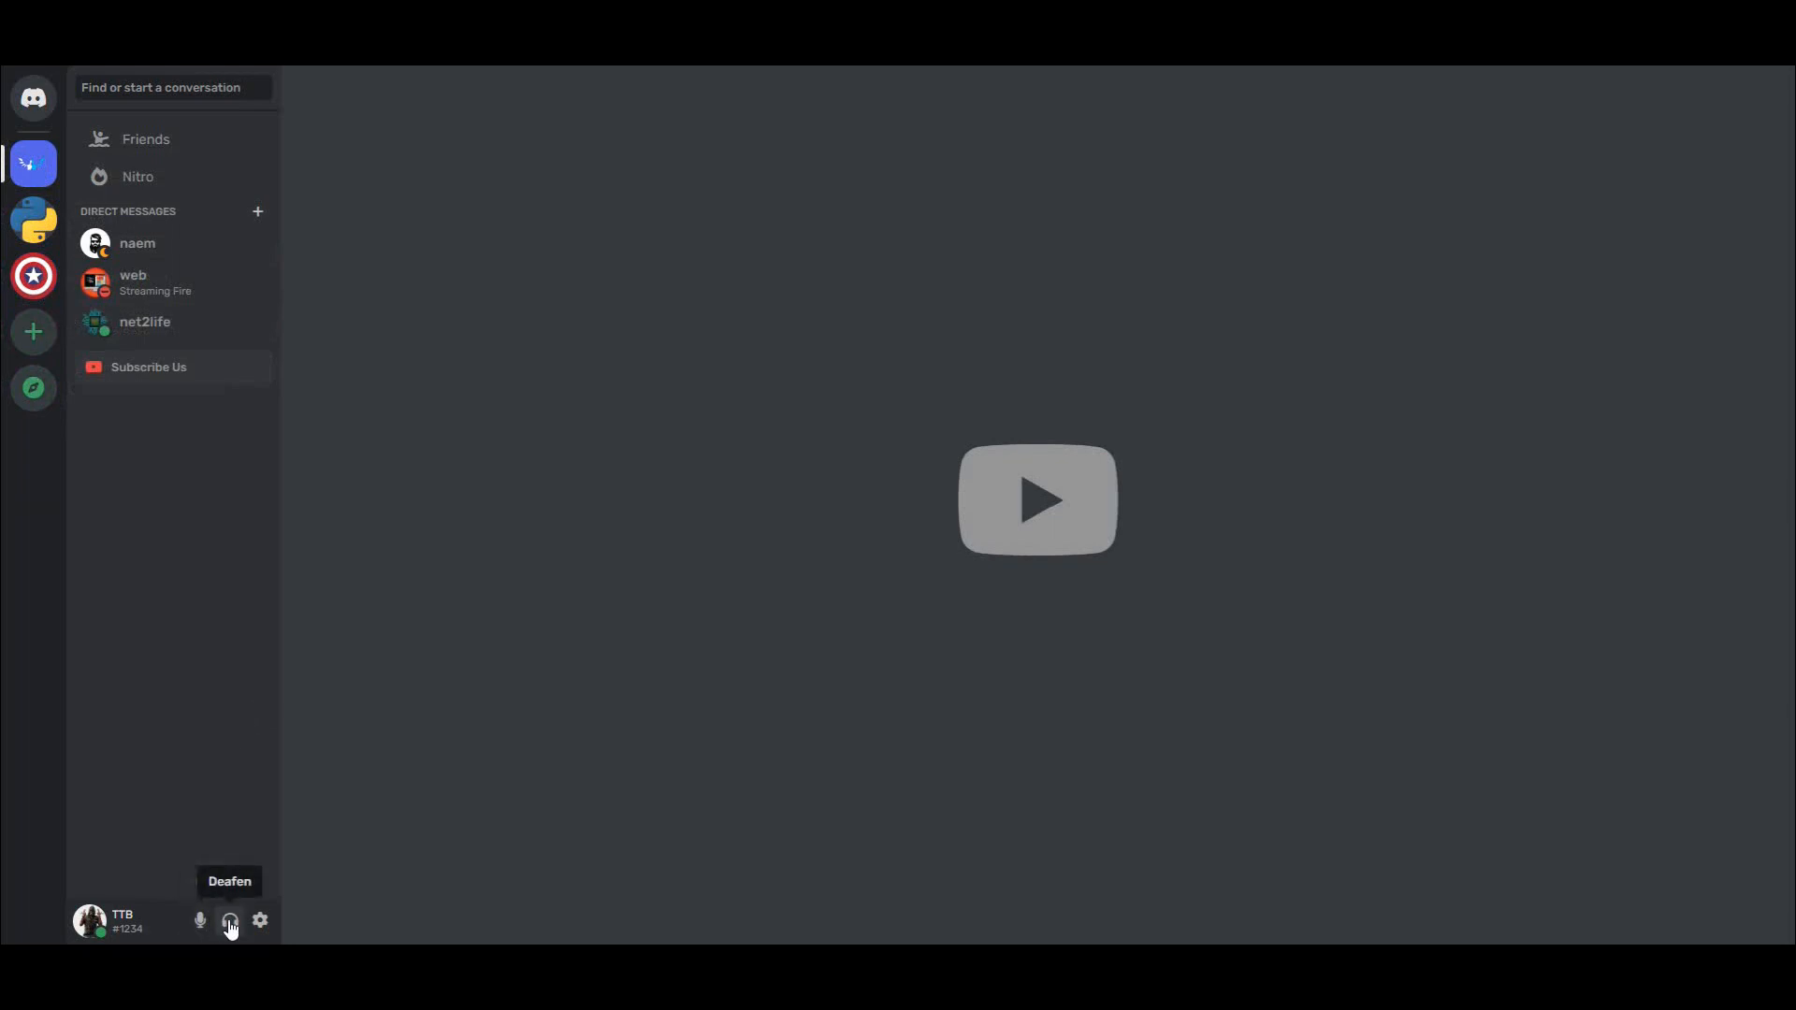
{"action": "left_click", "coordinate": [90, 921]}
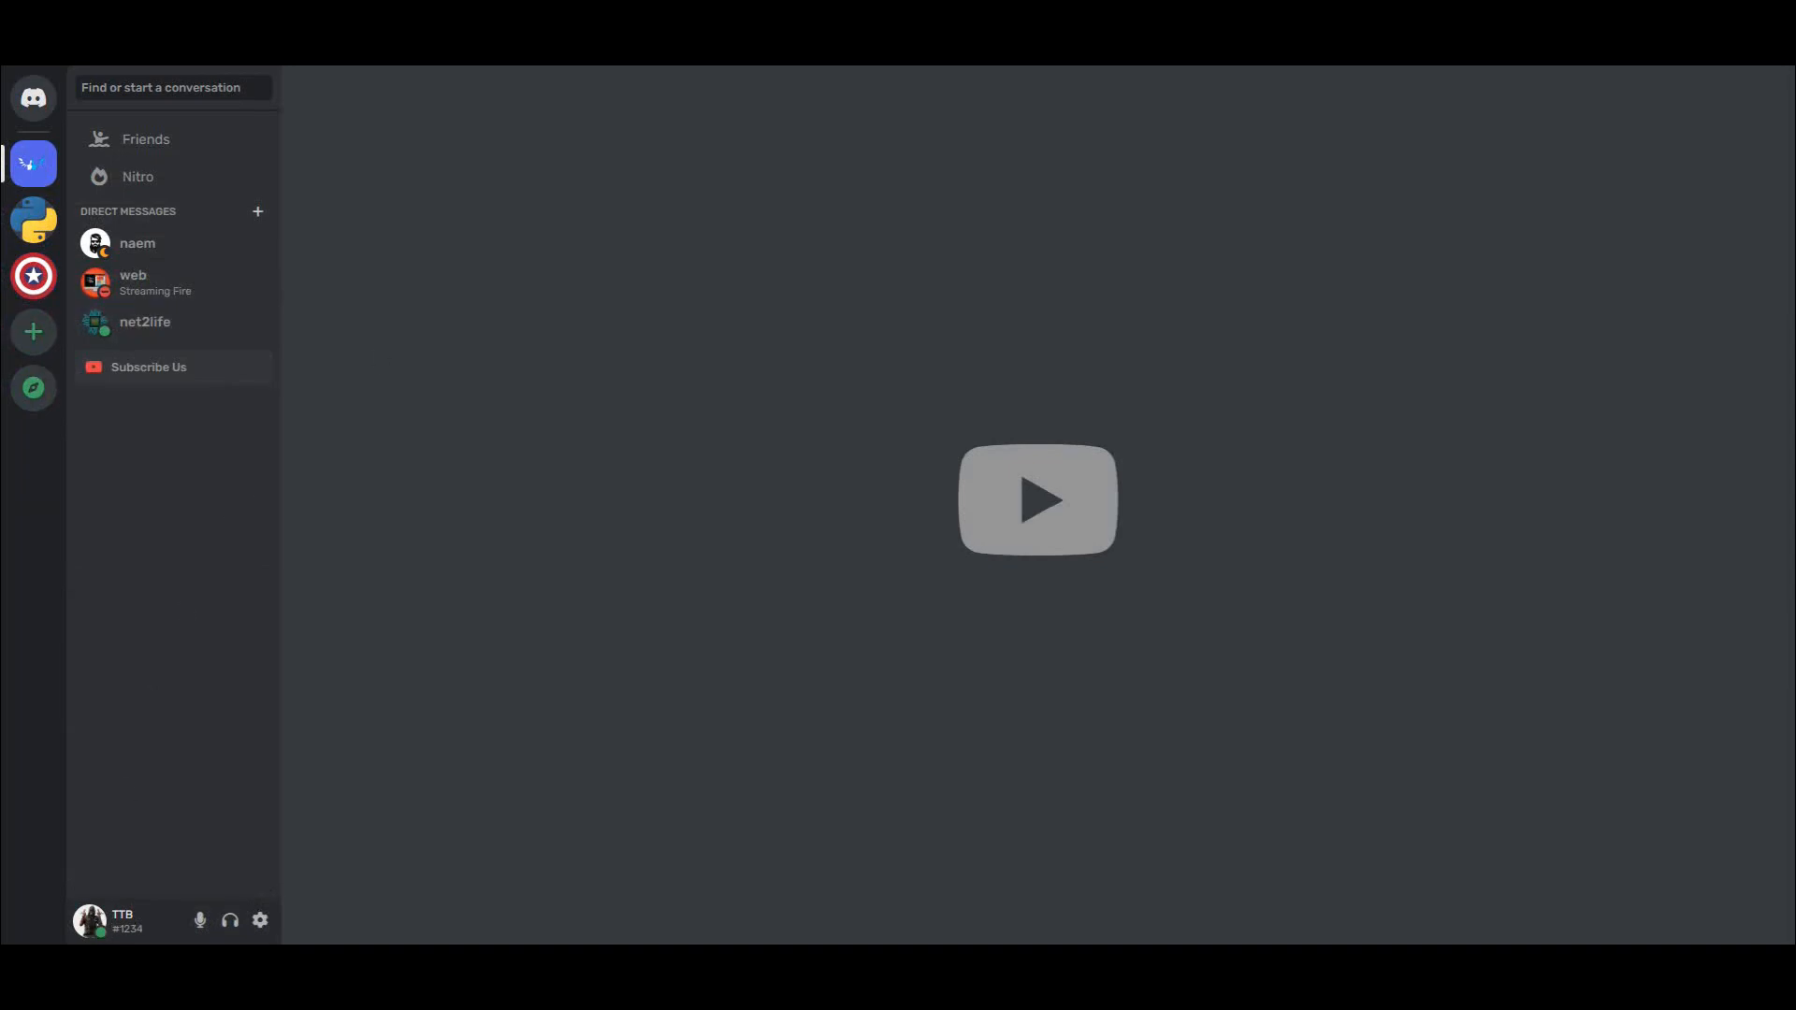
{"action": "mouse_move", "coordinate": [507, 369]}
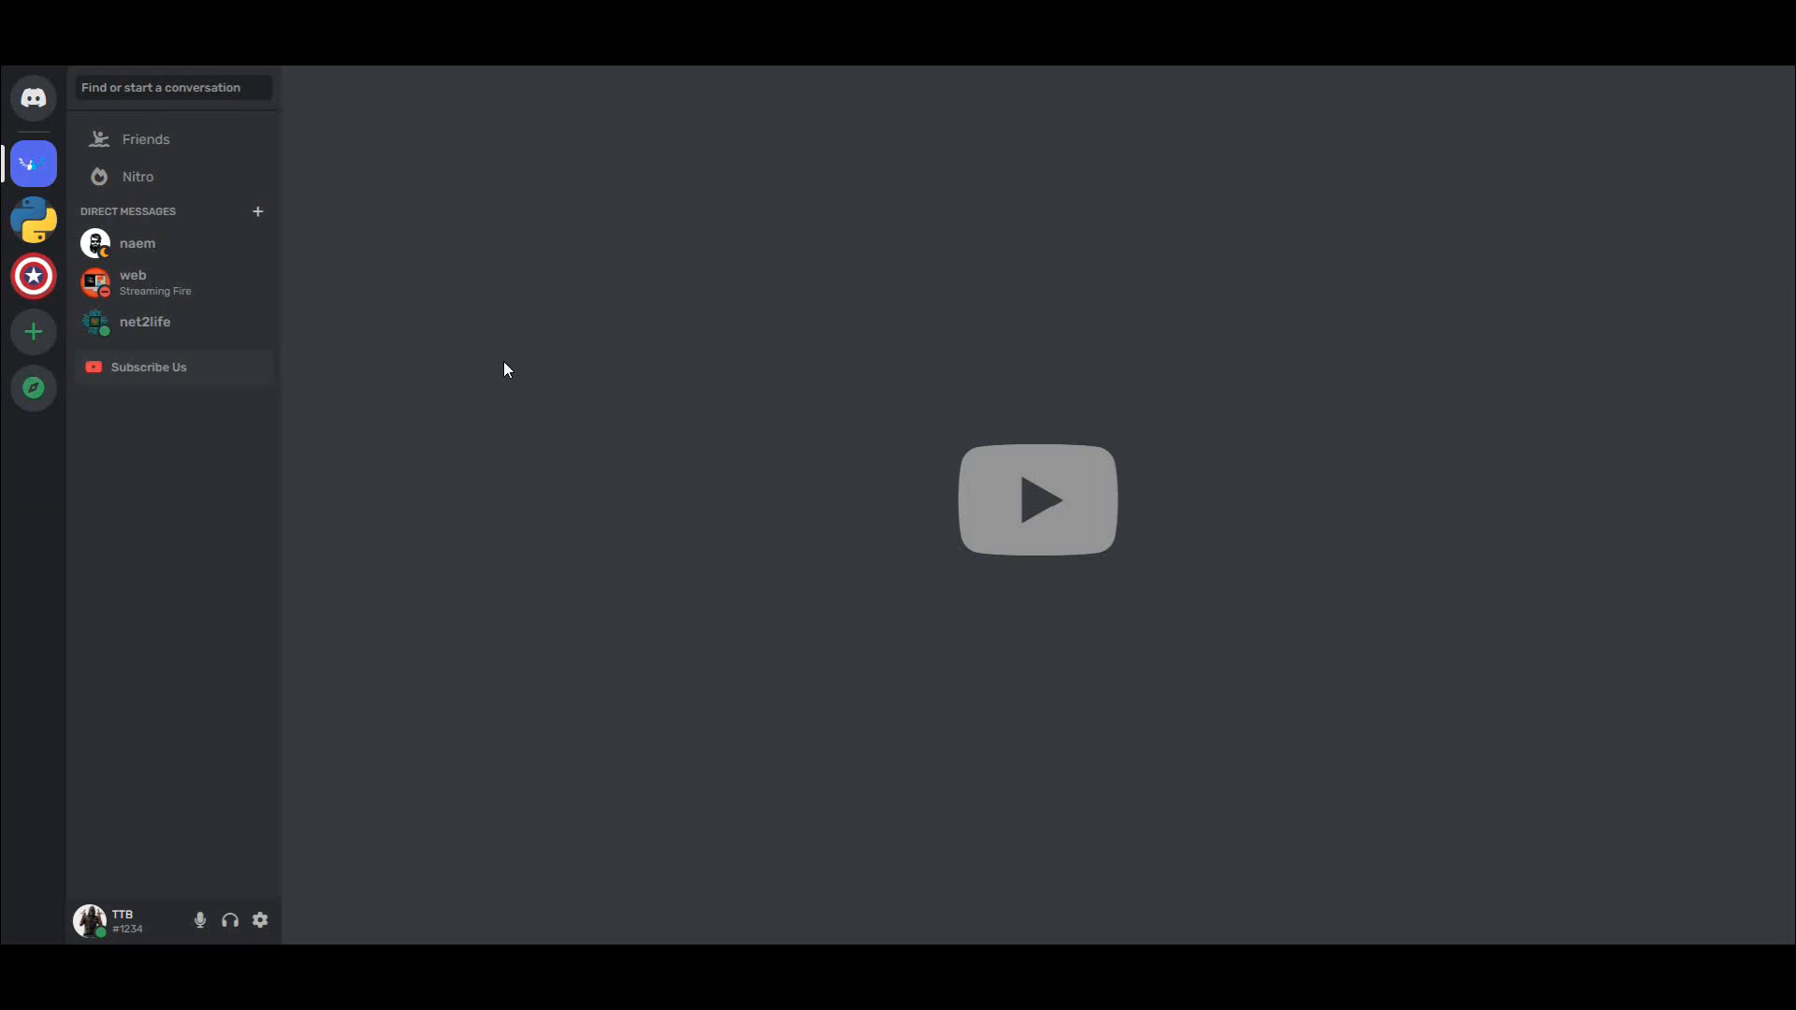
{"action": "left_click", "coordinate": [1037, 502]}
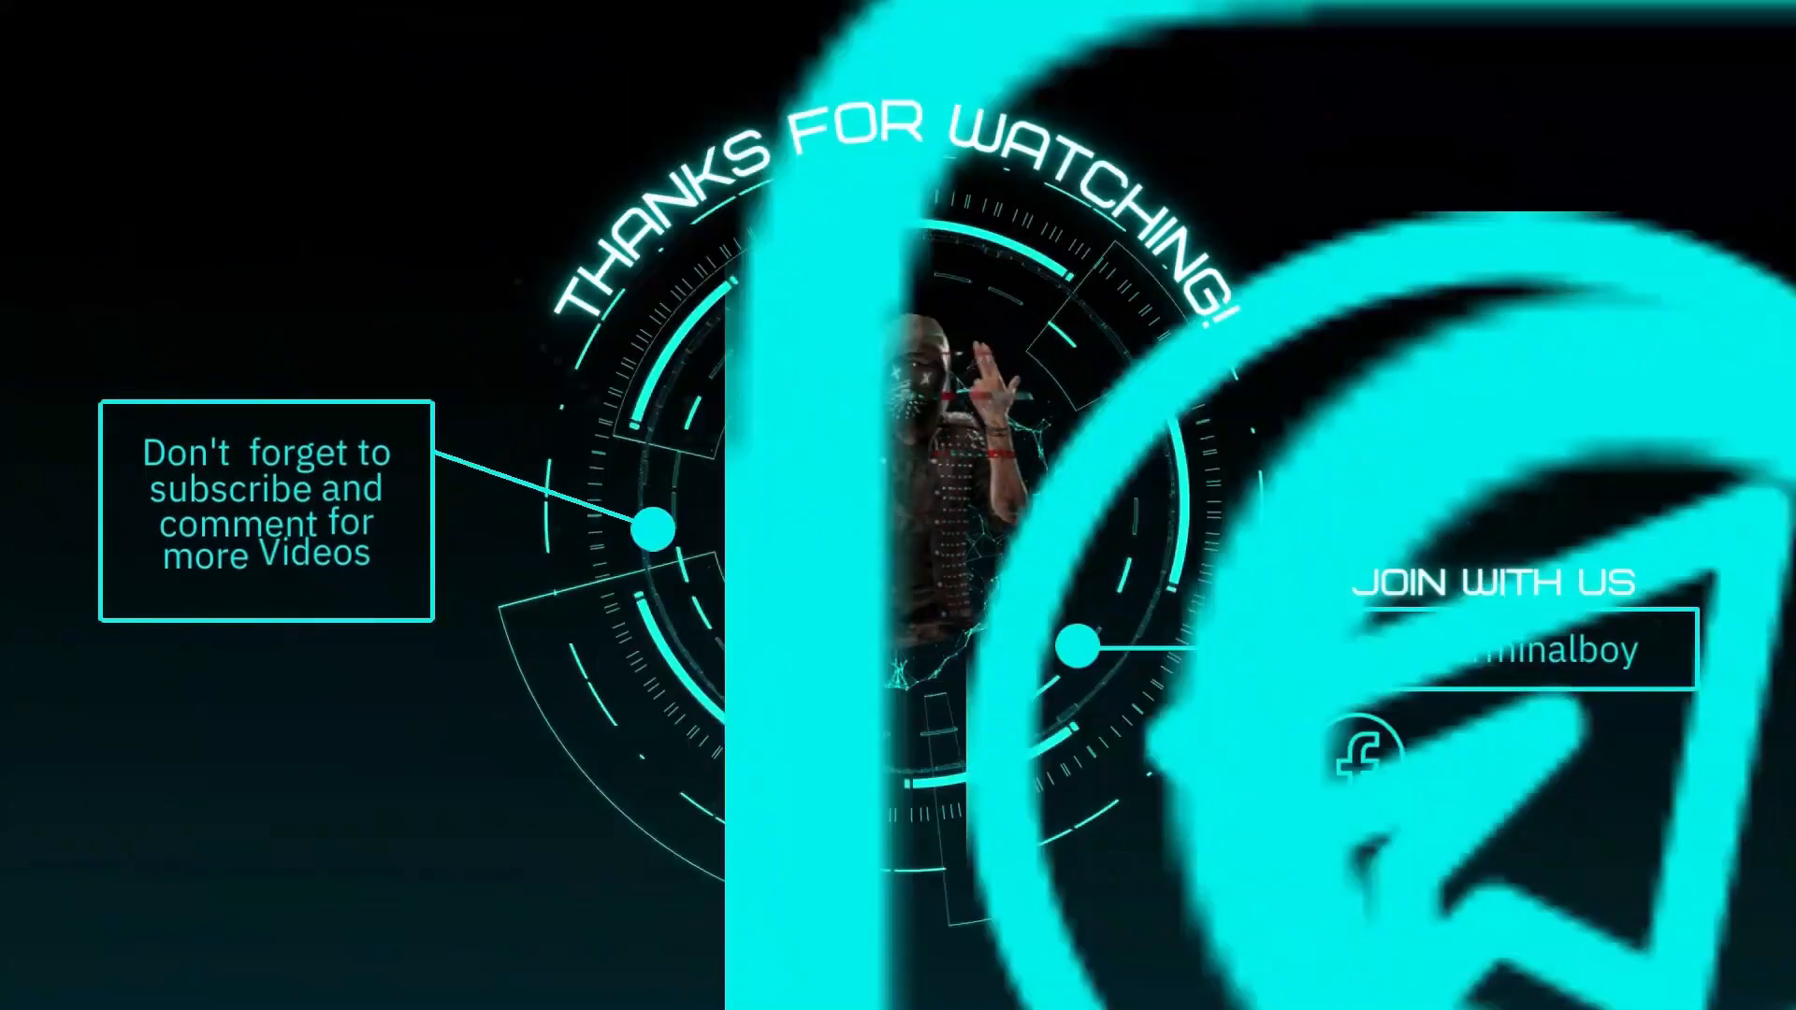